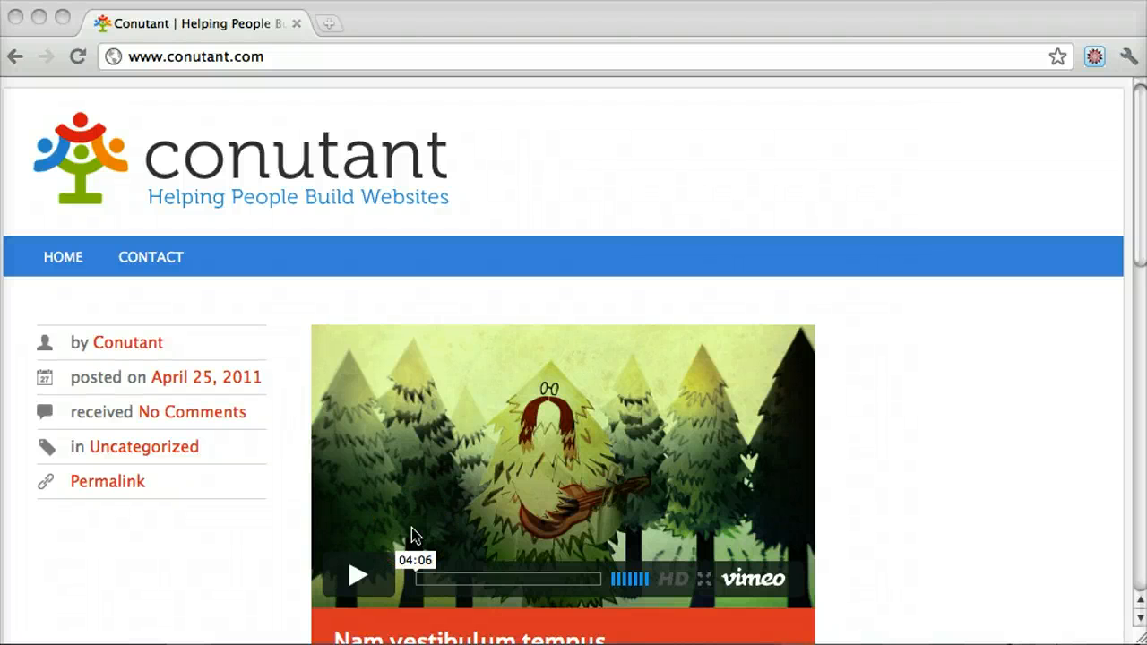
Log in on the wp-login page to reach the Conutant admin Dashboard
scroll("down", 3)
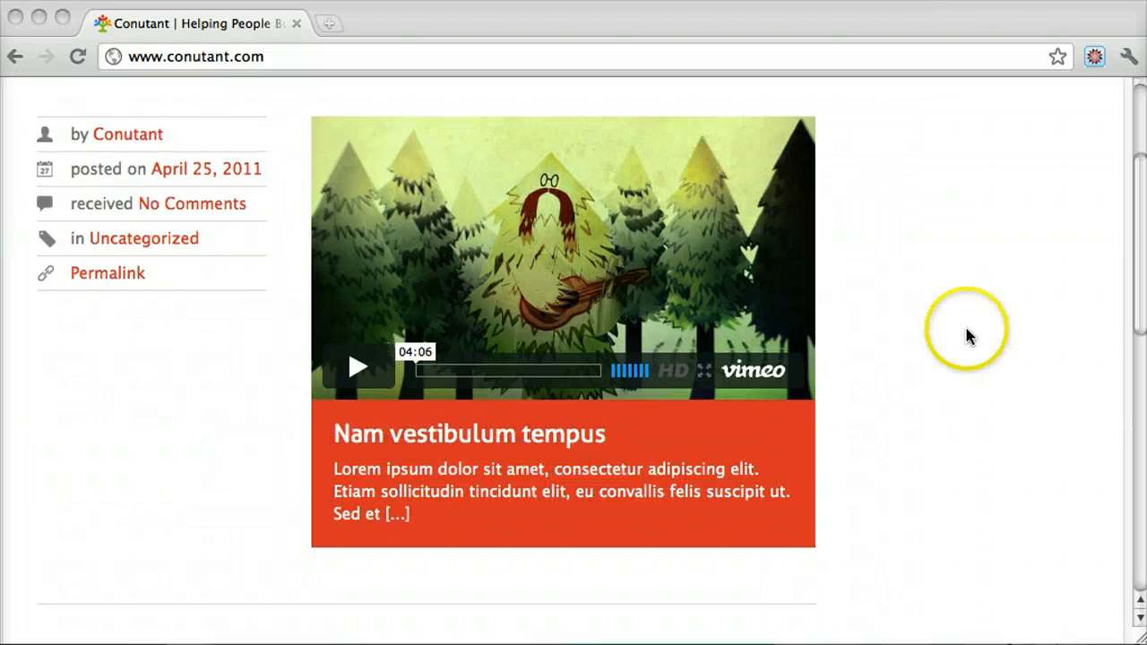
scroll("down", 3)
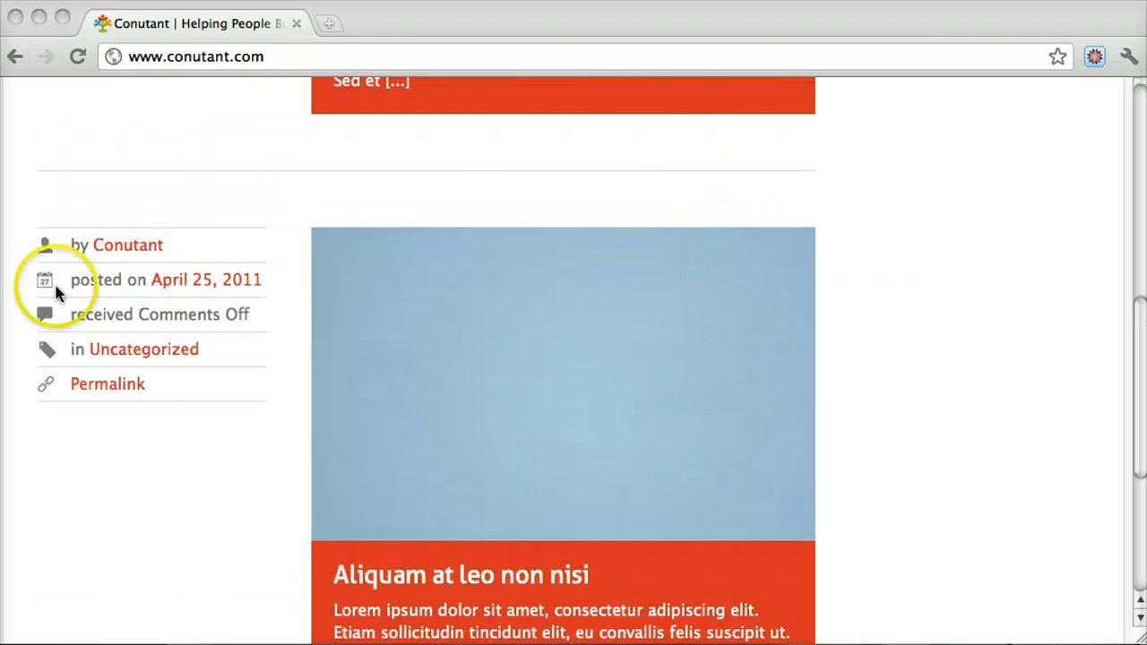
scroll("up", 3)
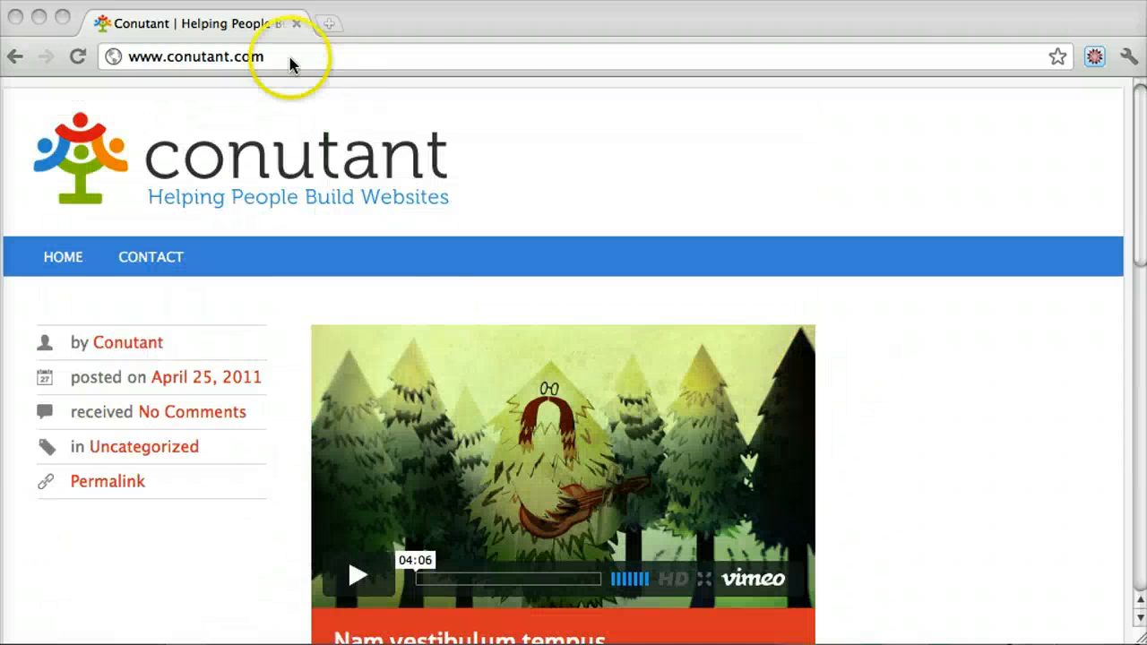
mouse_move(475, 287)
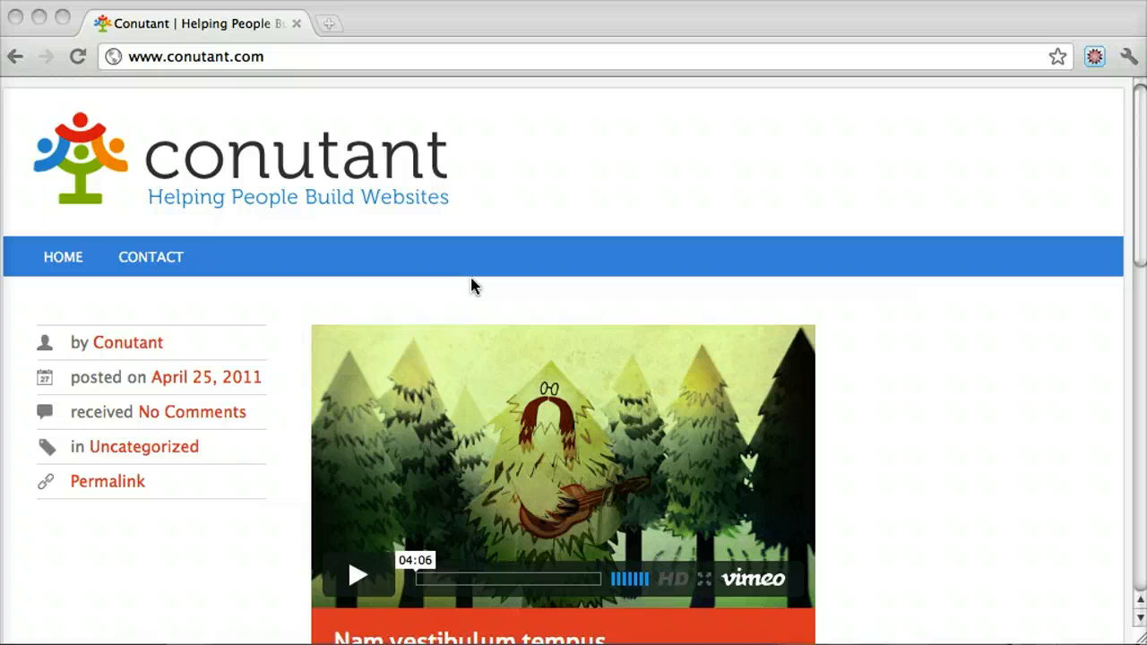
scroll("down", 3)
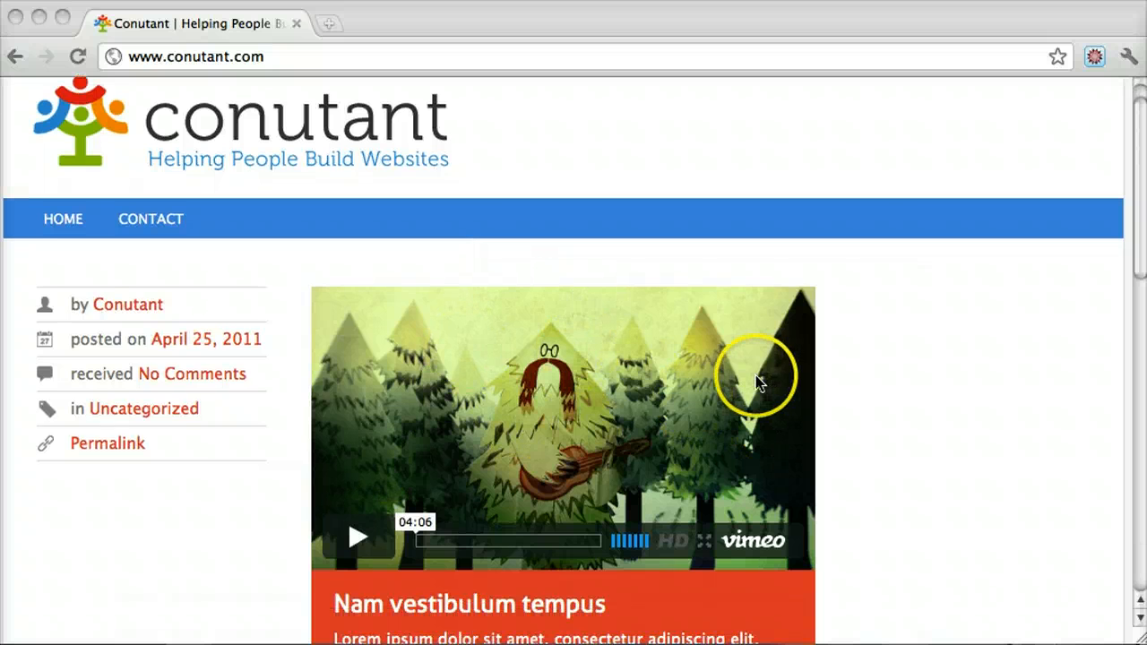
mouse_move(712, 475)
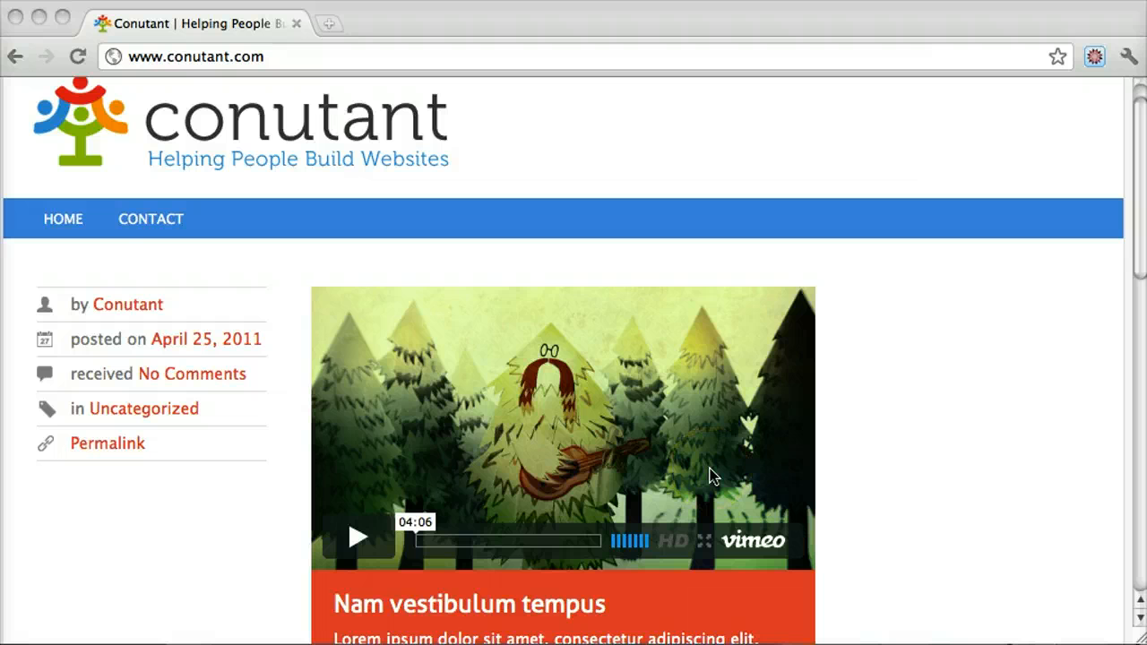
mouse_move(762, 385)
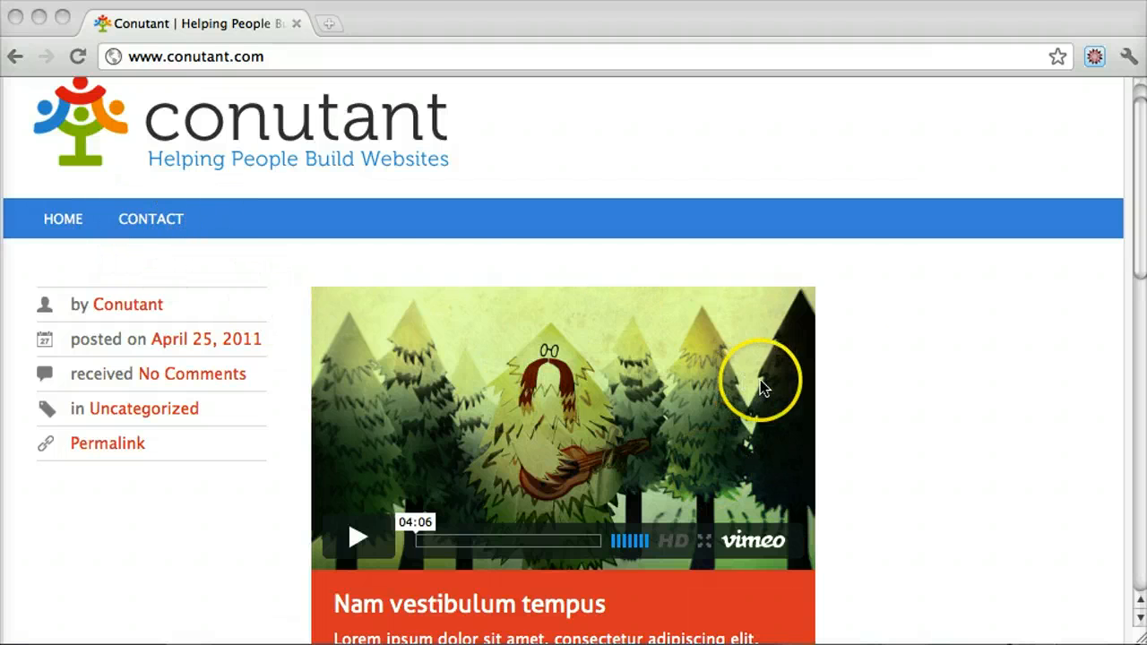
mouse_move(423, 419)
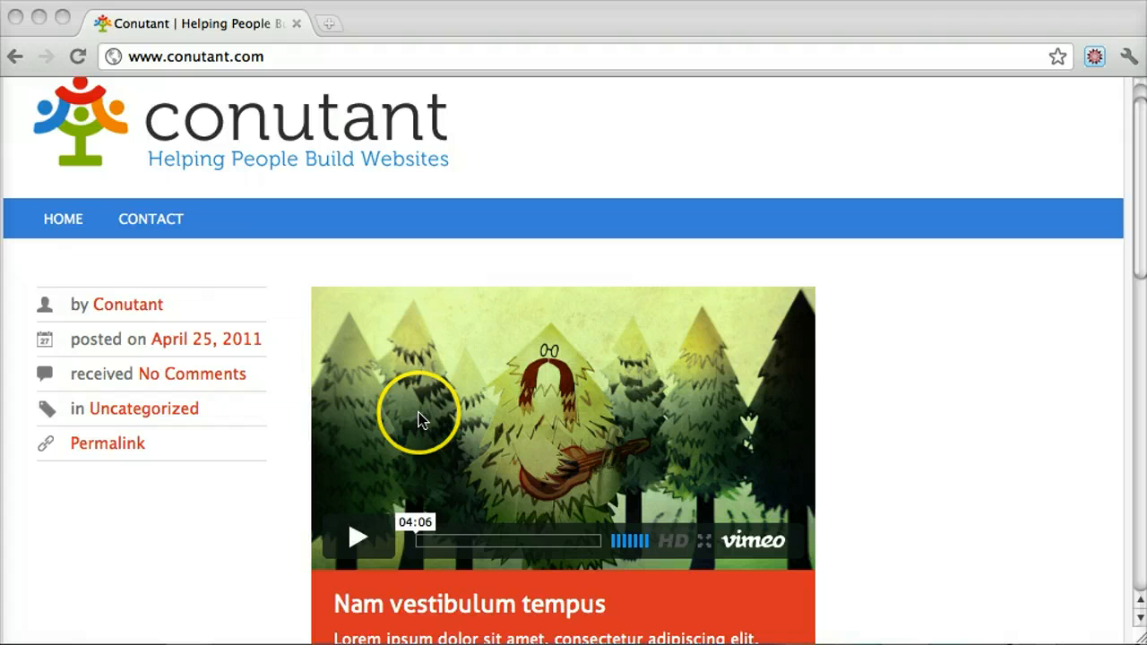
mouse_move(222, 321)
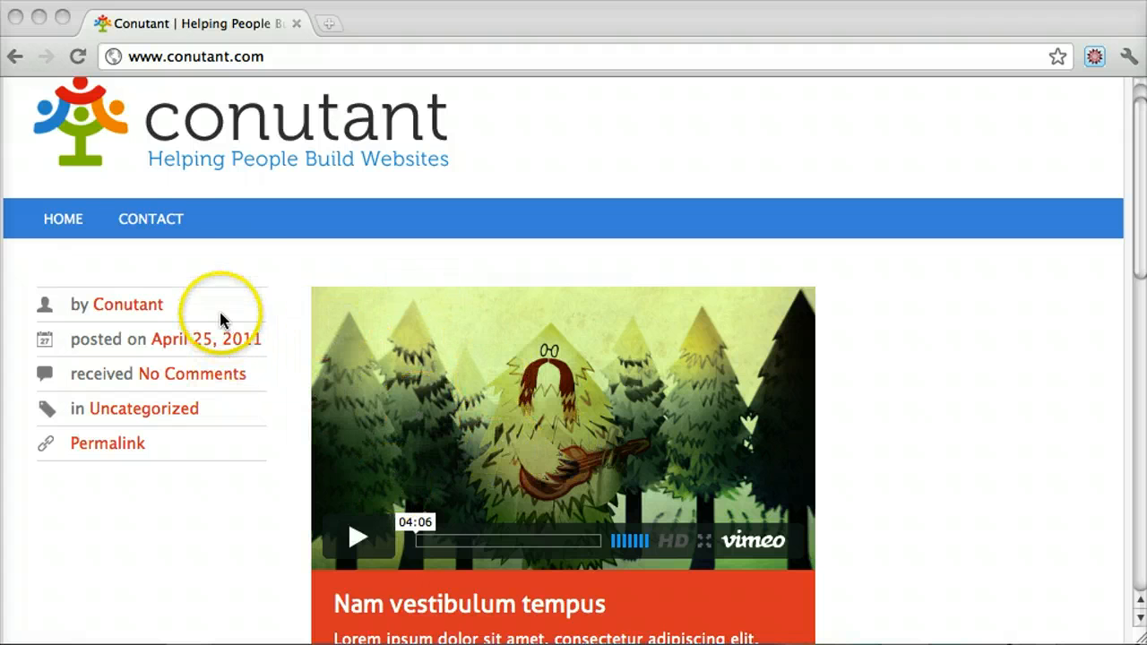
mouse_move(703, 415)
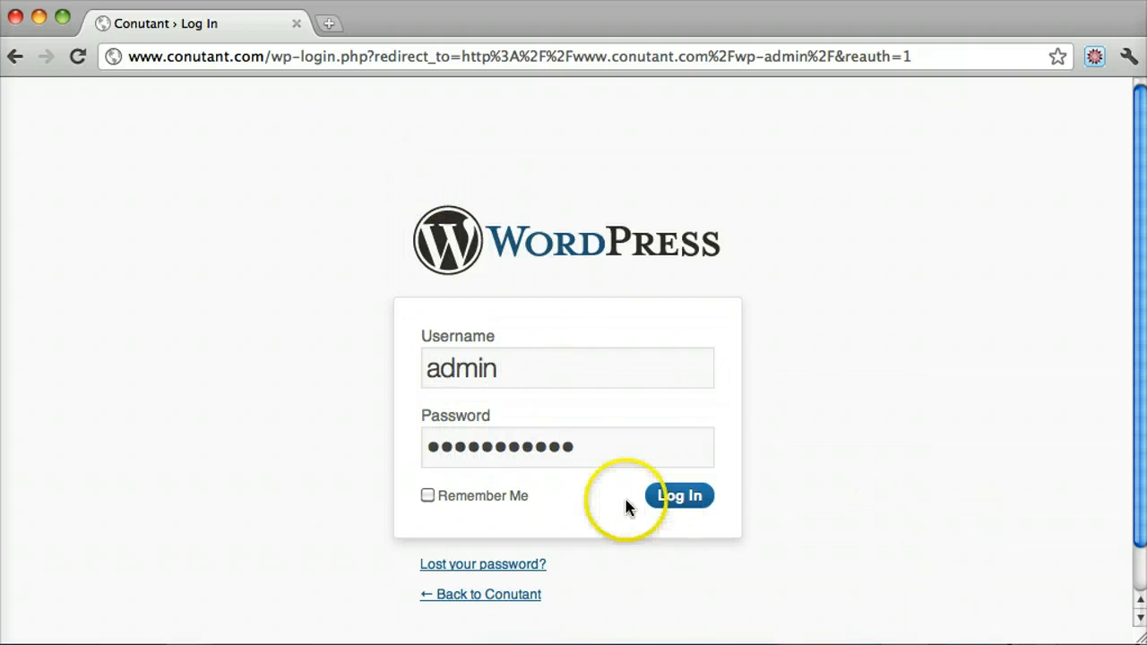
left_click(679, 496)
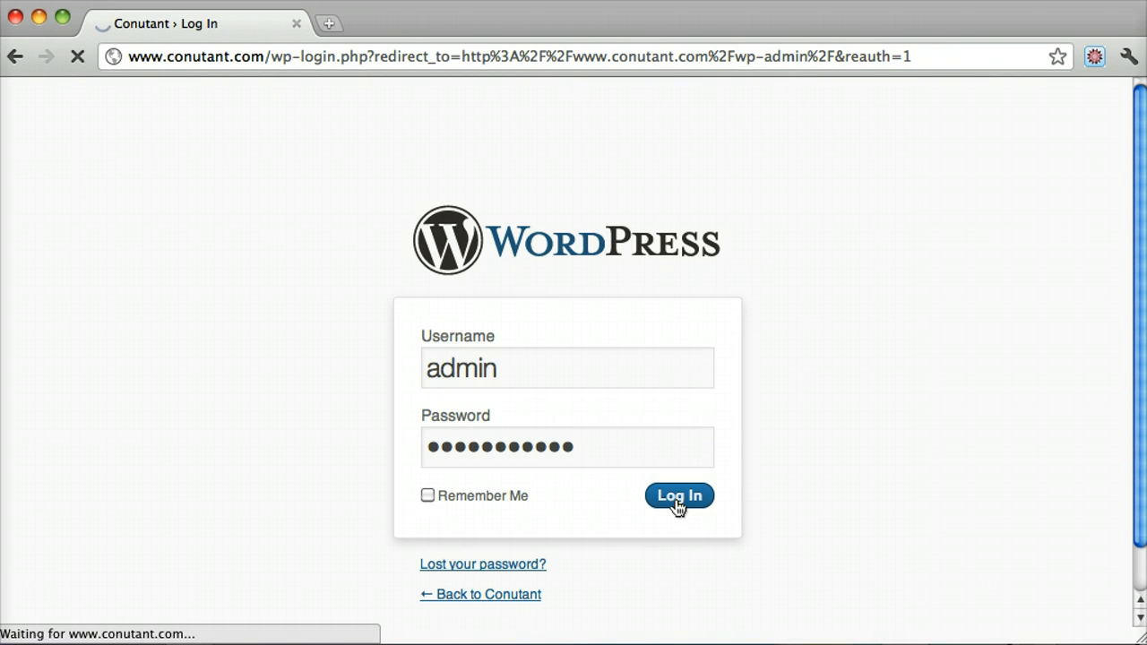
left_click(678, 496)
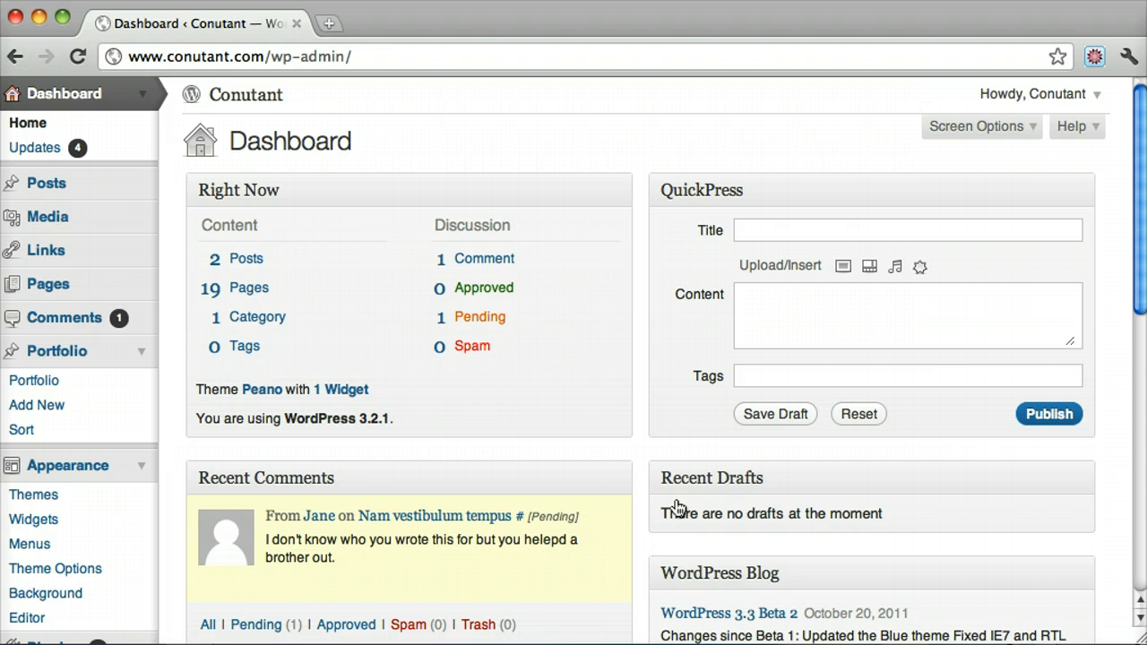
mouse_move(145, 358)
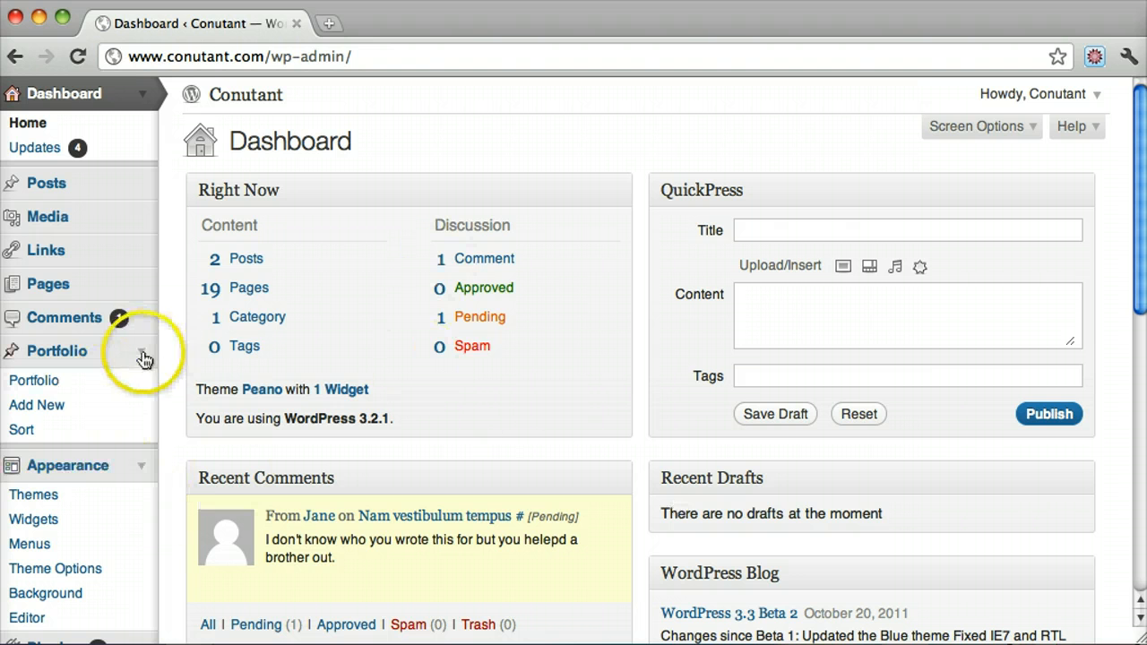
Collapse Portfolio in the sidebar and go to Settings > Reading
left_click(56, 350)
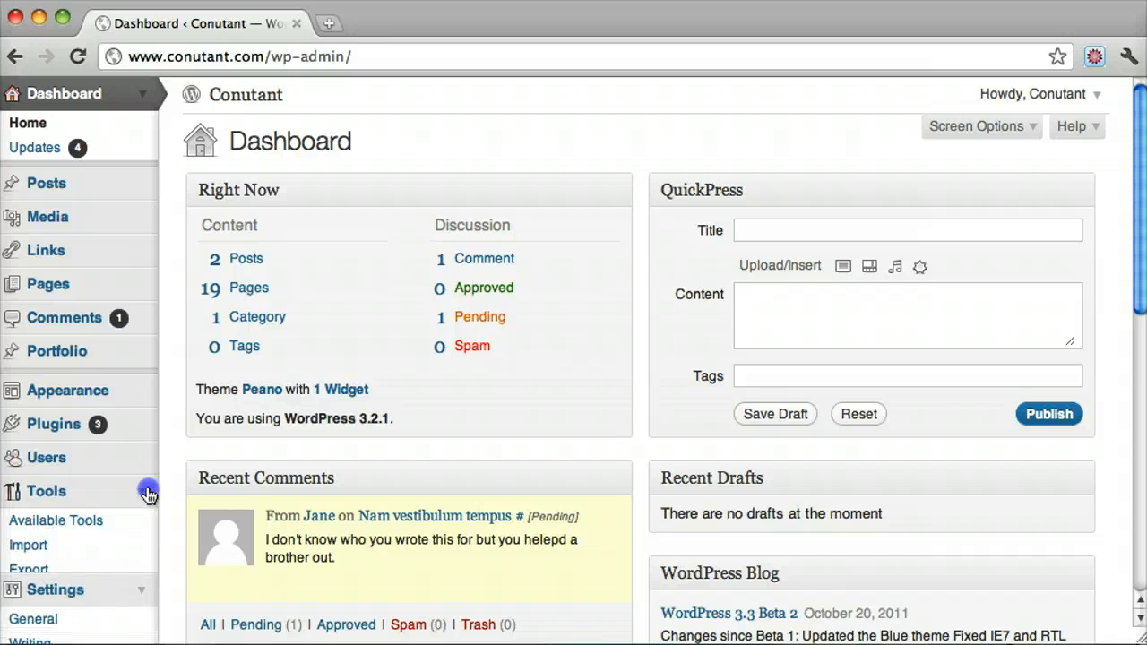
scroll("down", 3)
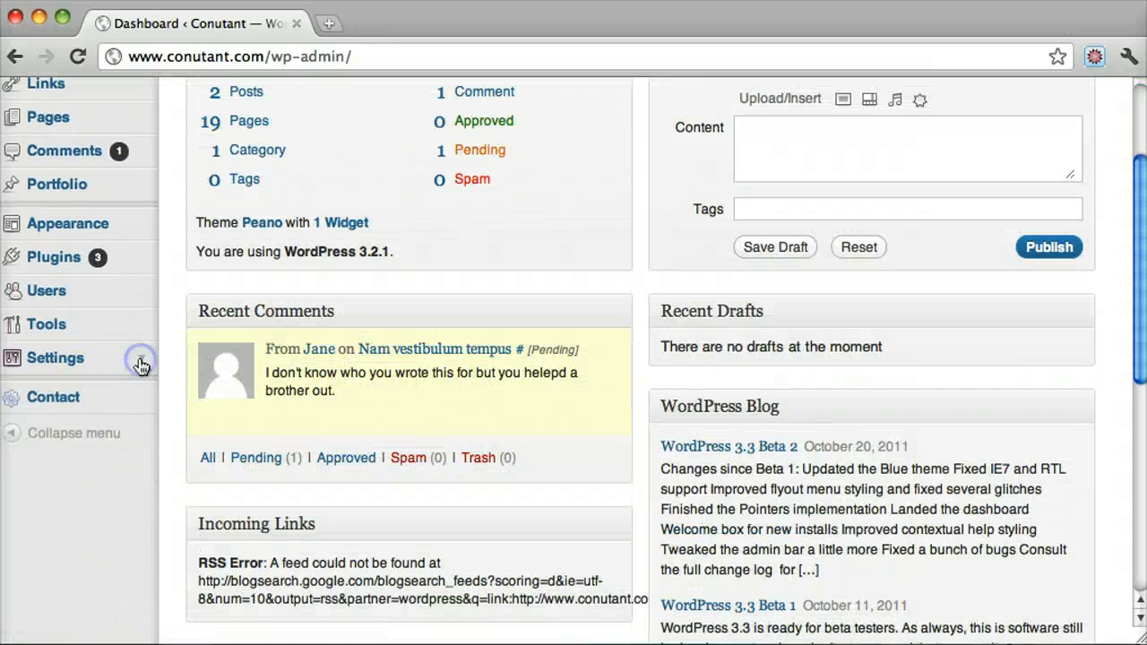
left_click(56, 358)
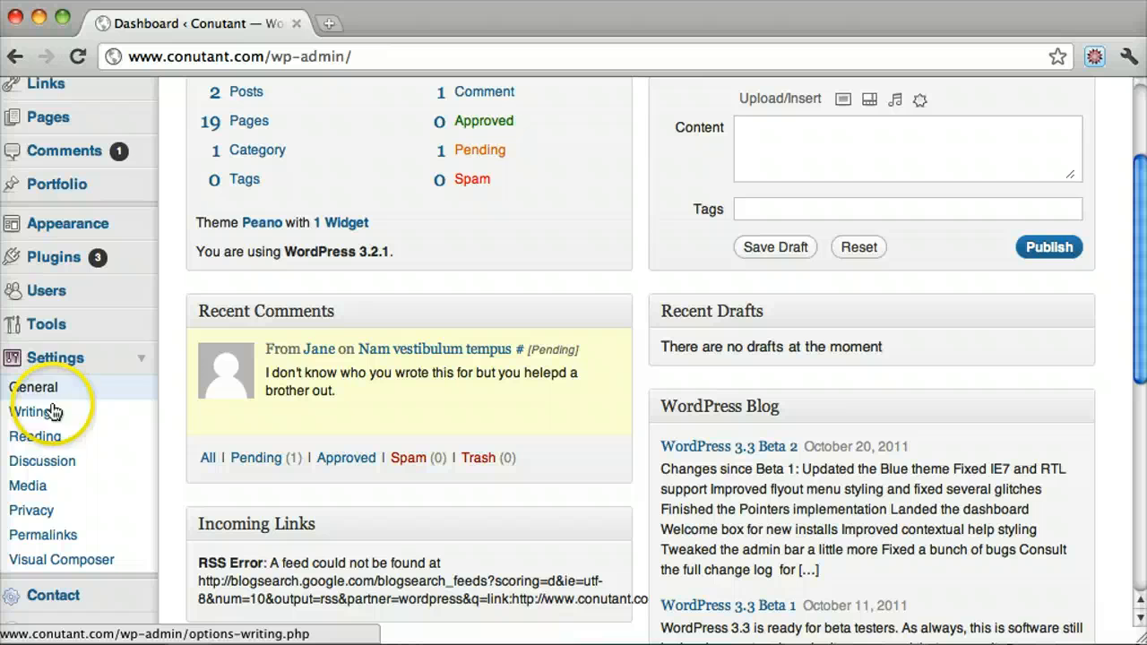
left_click(36, 436)
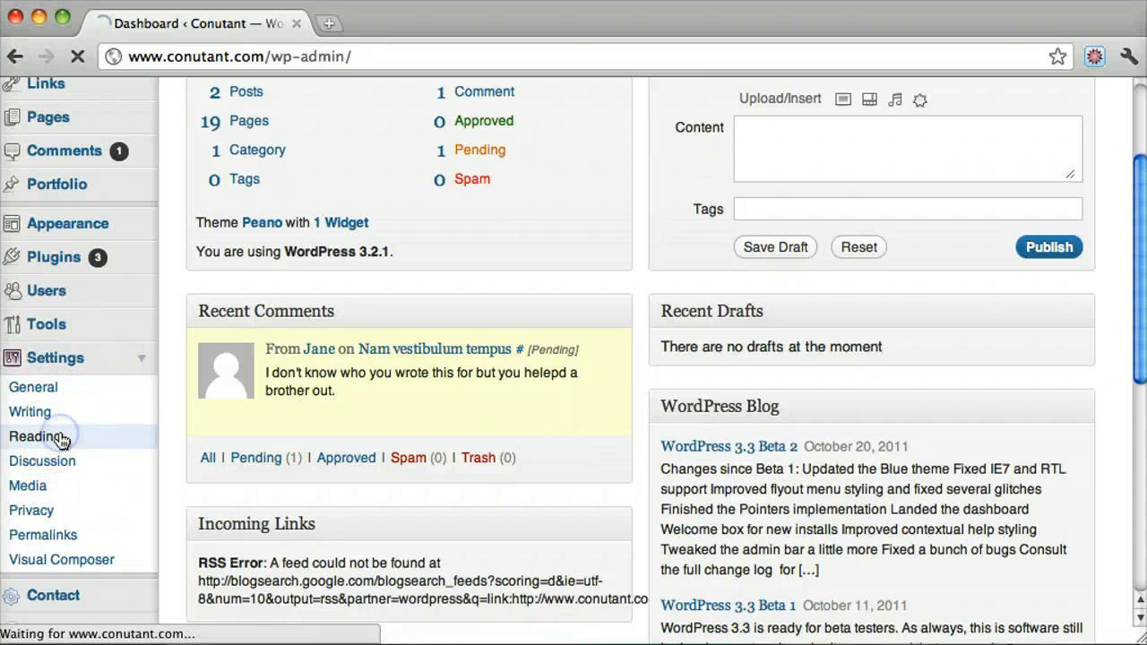
left_click(38, 436)
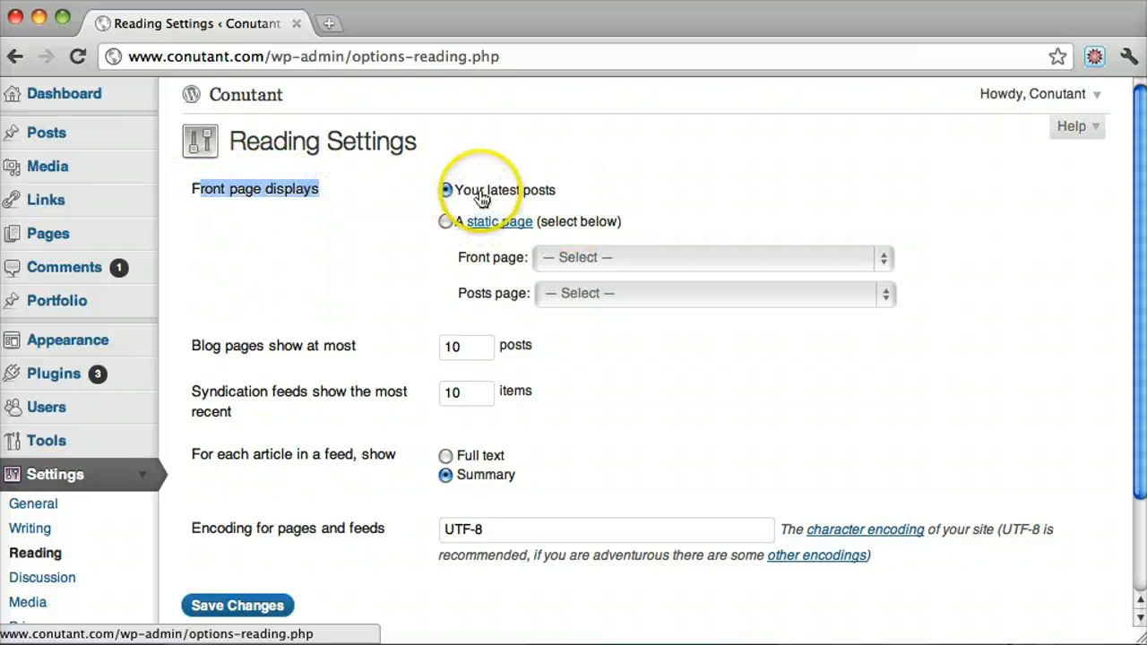
Keep 'Your latest posts' as the front page and go to the Posts list
left_click(46, 132)
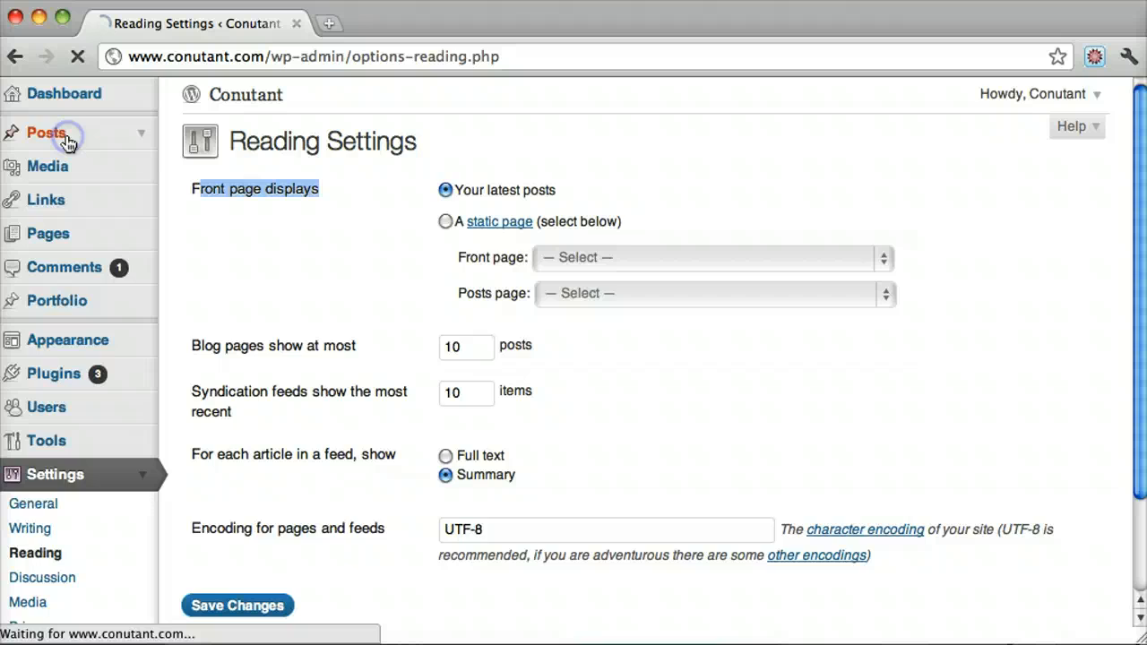
left_click(45, 133)
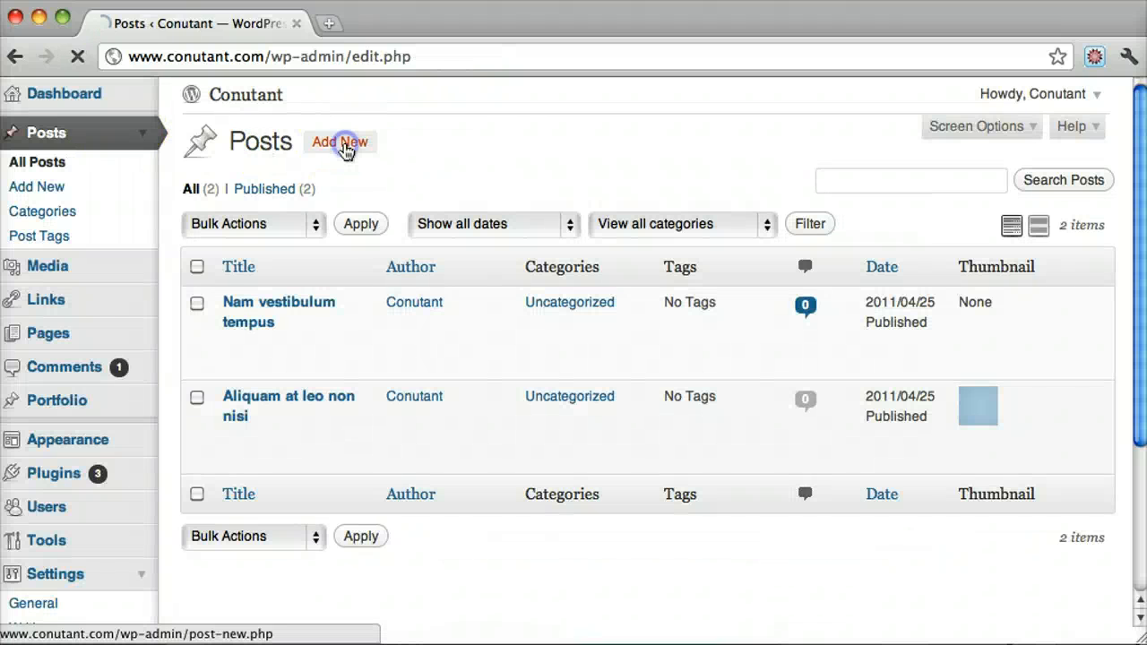
Publish a new post titled 'Hello' with text 'Hello There!' and view the live site
left_click(340, 142)
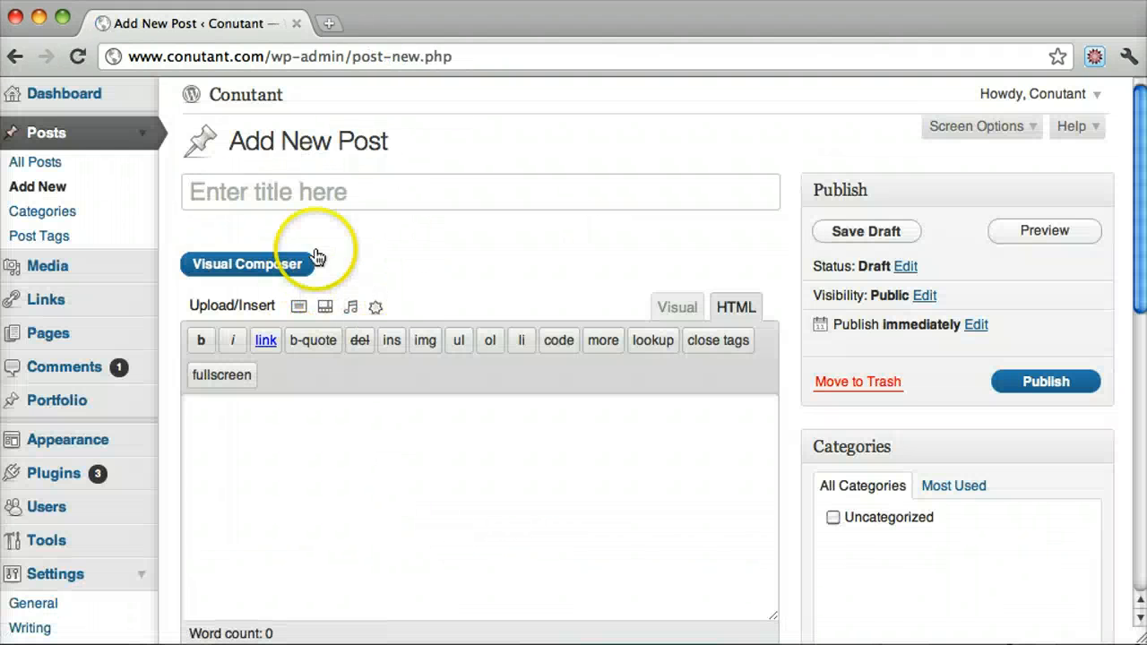
type("Hello")
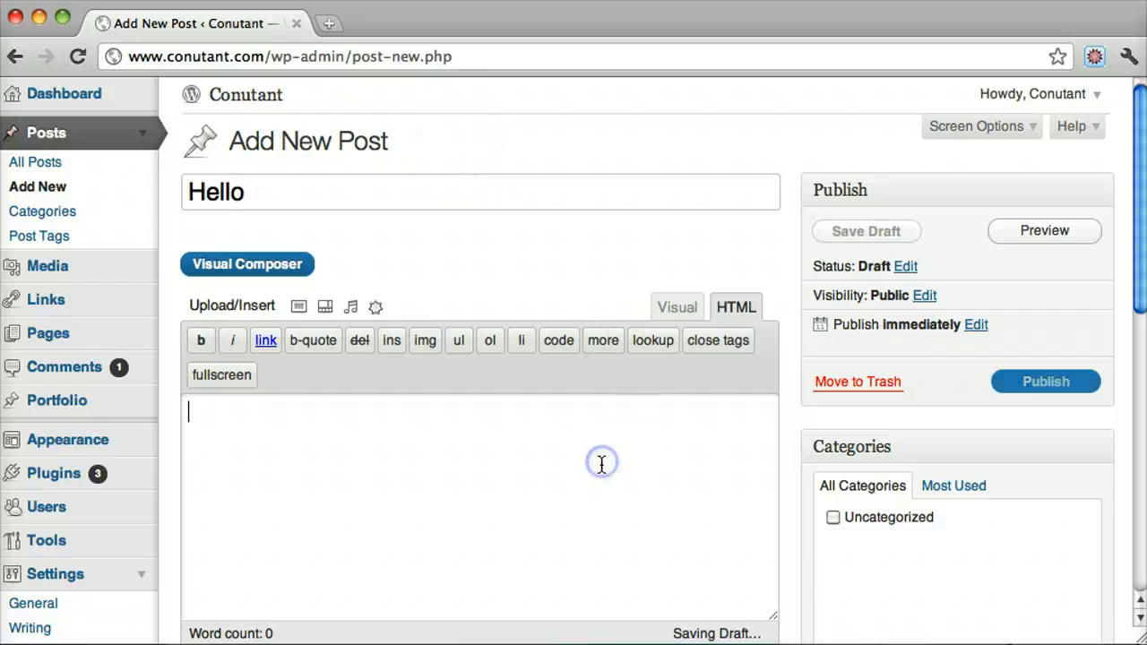
type("Hello There!")
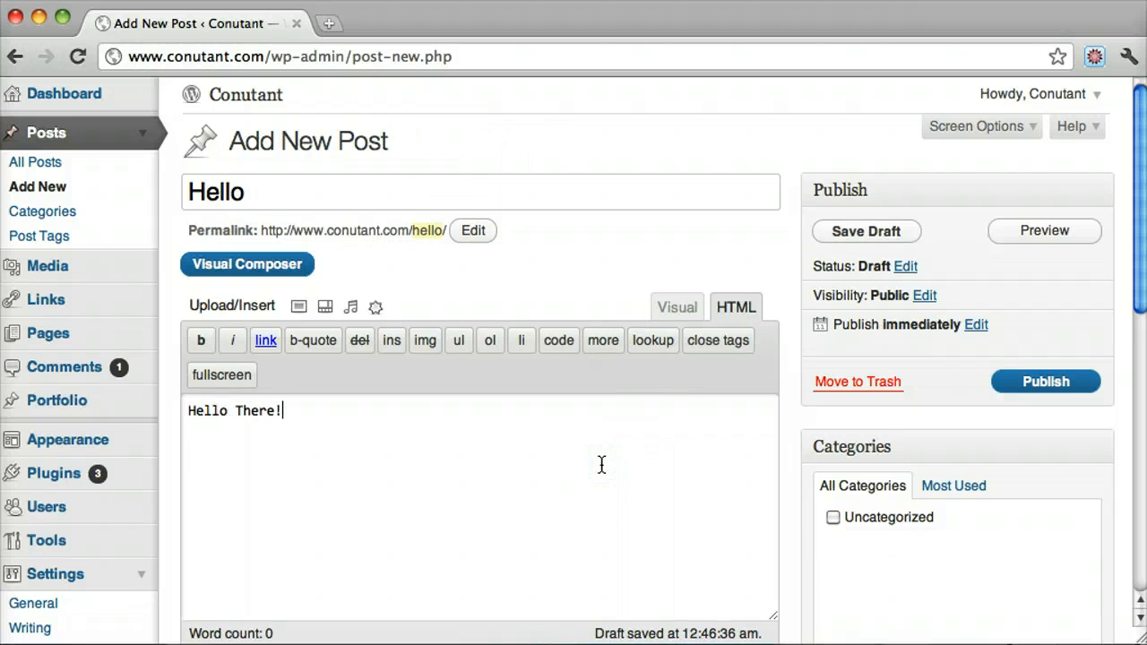
left_click(1046, 381)
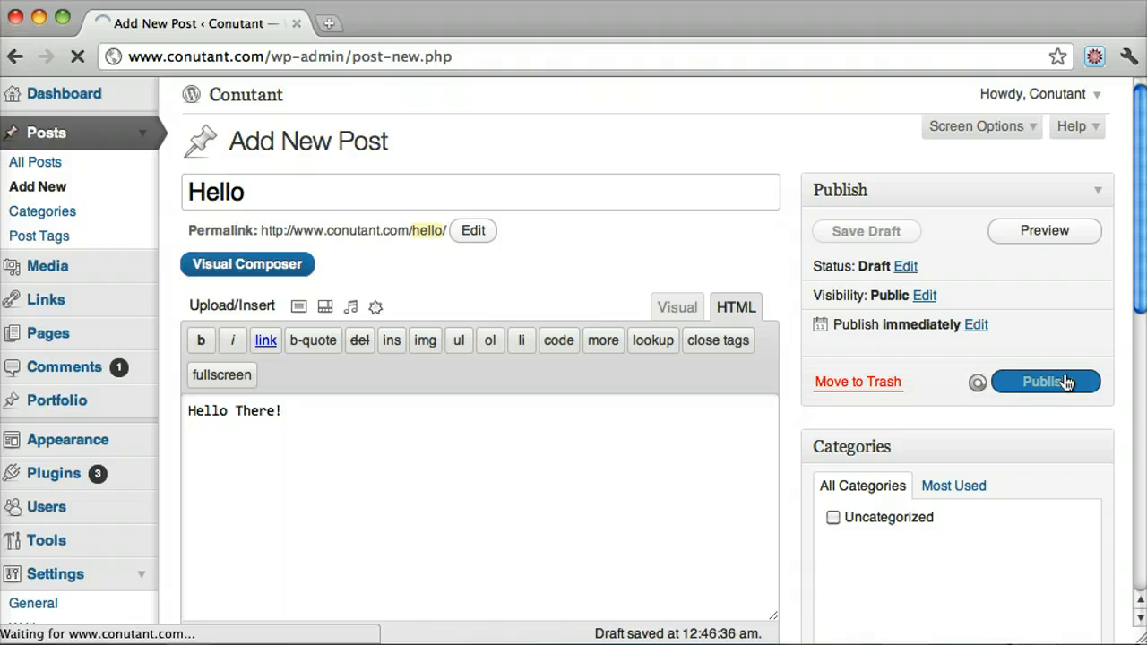
left_click(1046, 380)
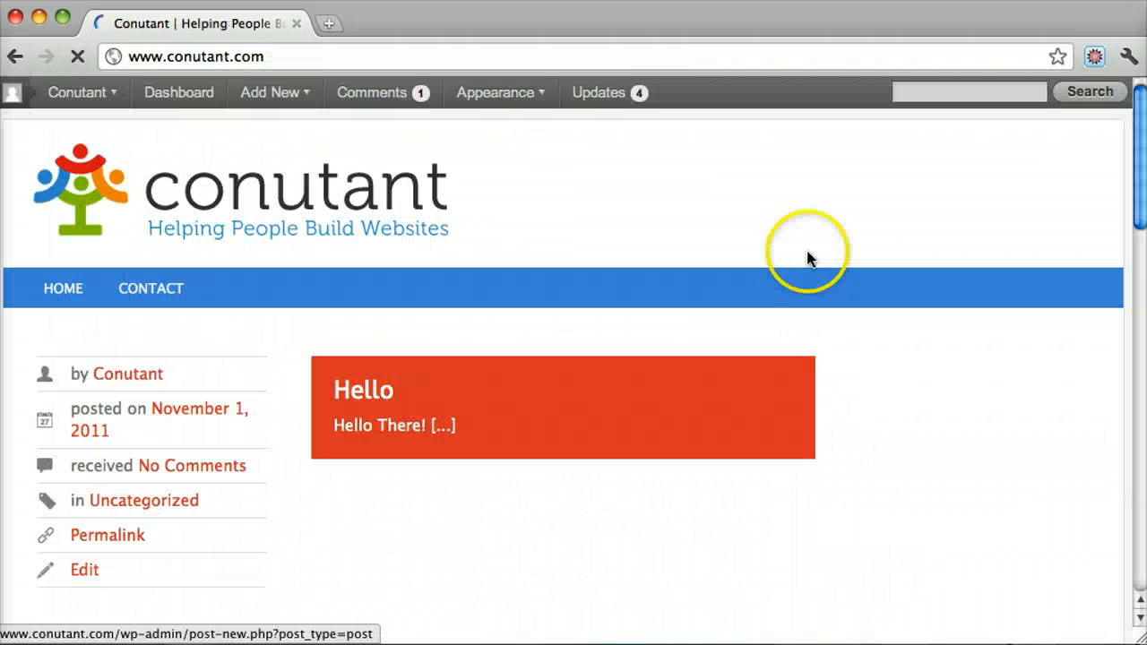
scroll("down", 3)
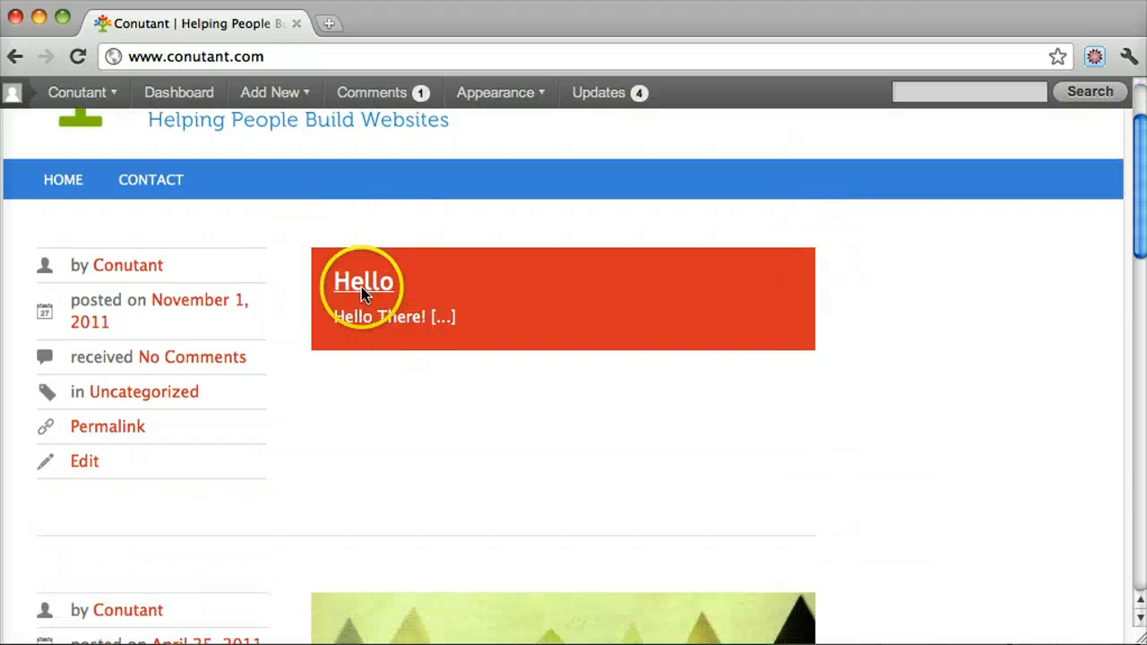
scroll("down", 3)
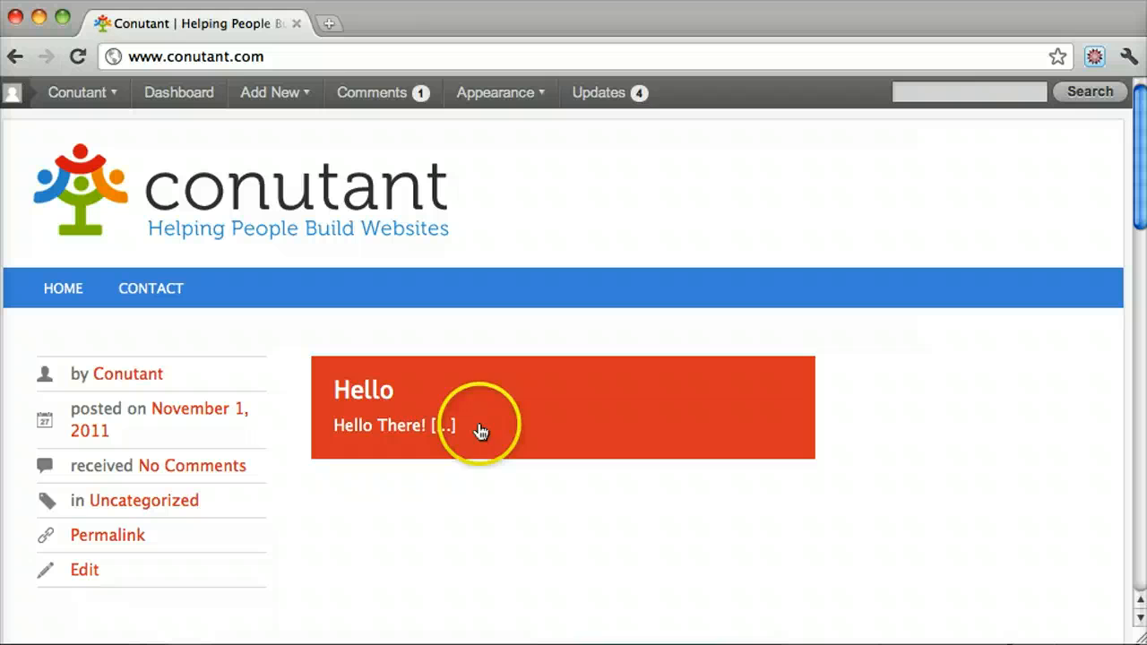
mouse_move(179, 92)
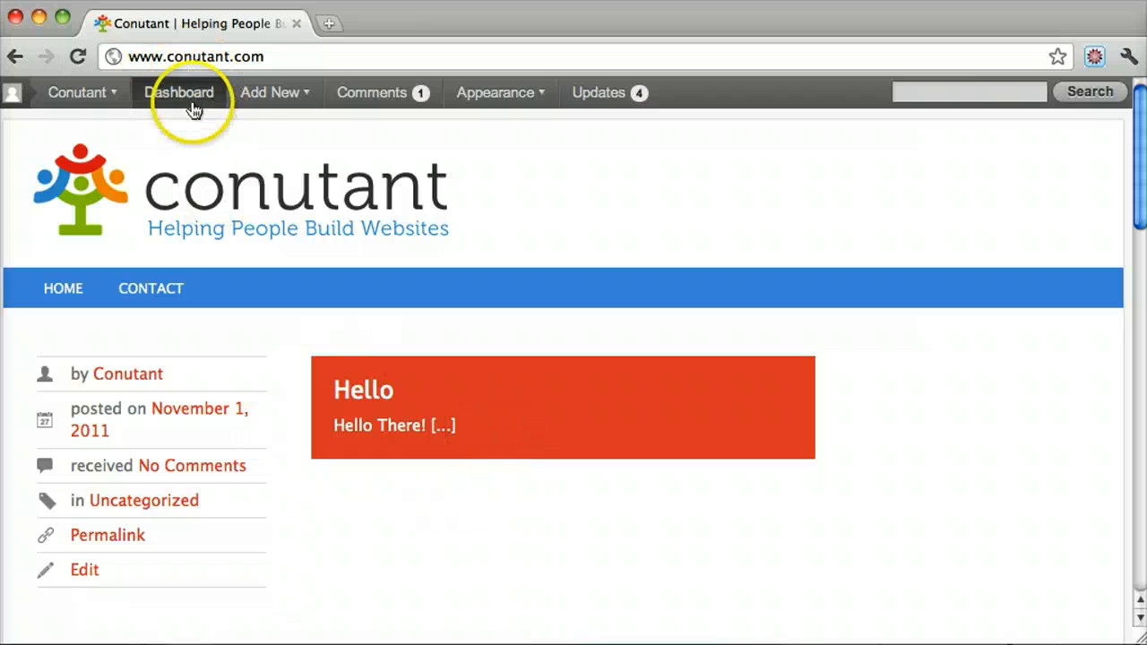
left_click(178, 93)
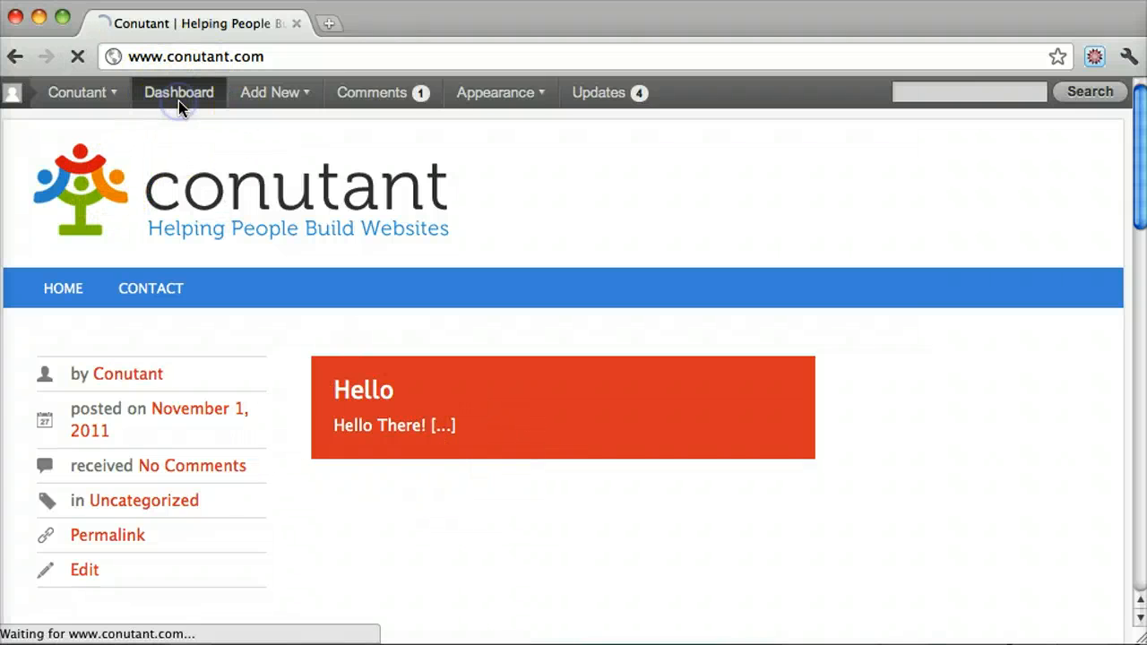
In Reading Settings, set the static front page to 'How To Login To Wordpress' and save
left_click(178, 92)
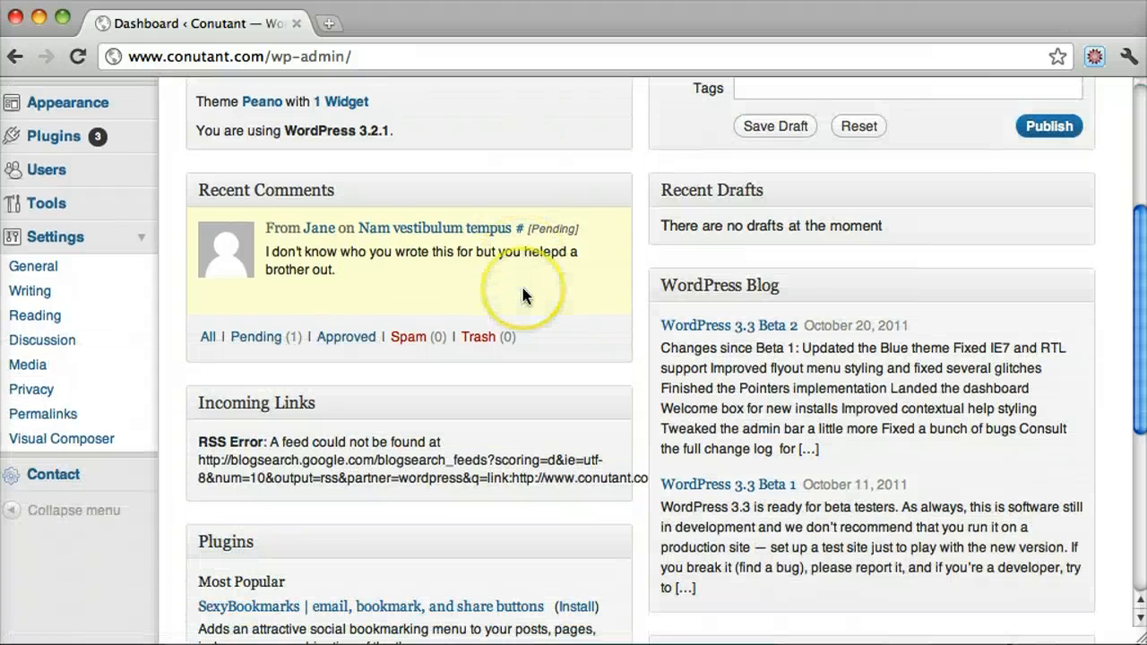
mouse_move(35, 315)
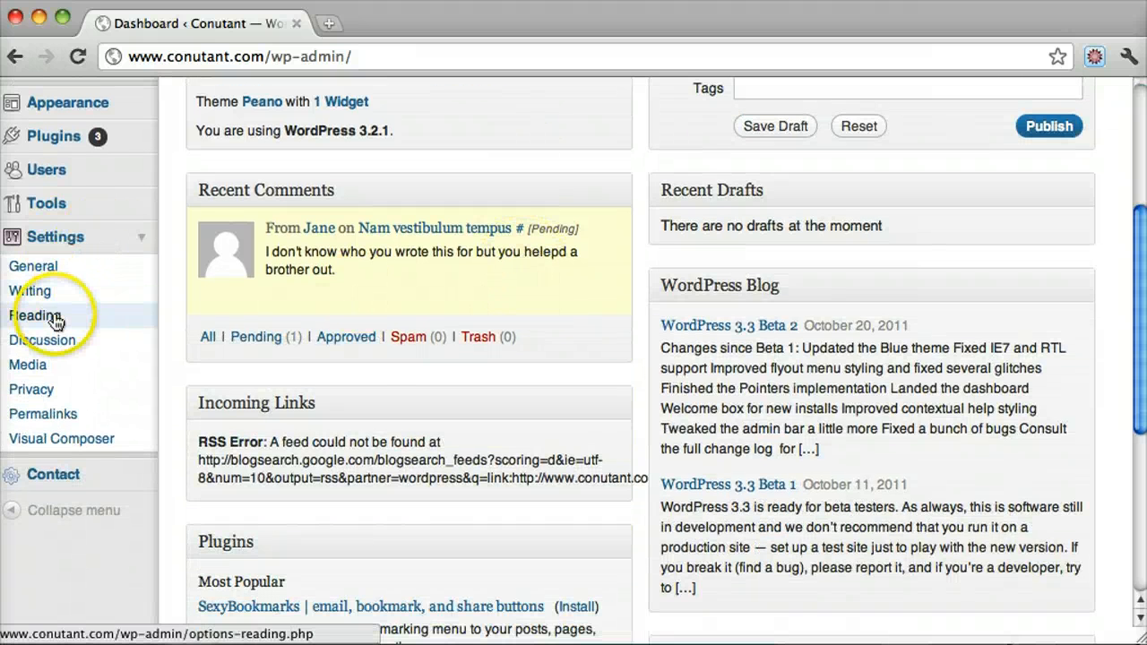
left_click(33, 316)
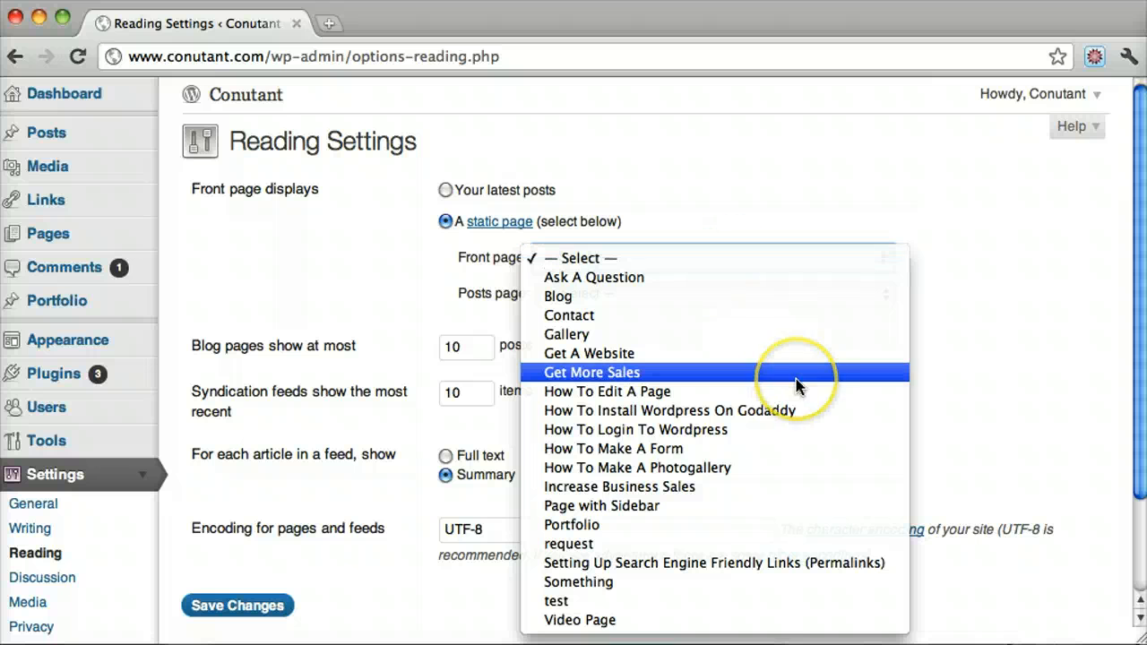
mouse_move(797, 384)
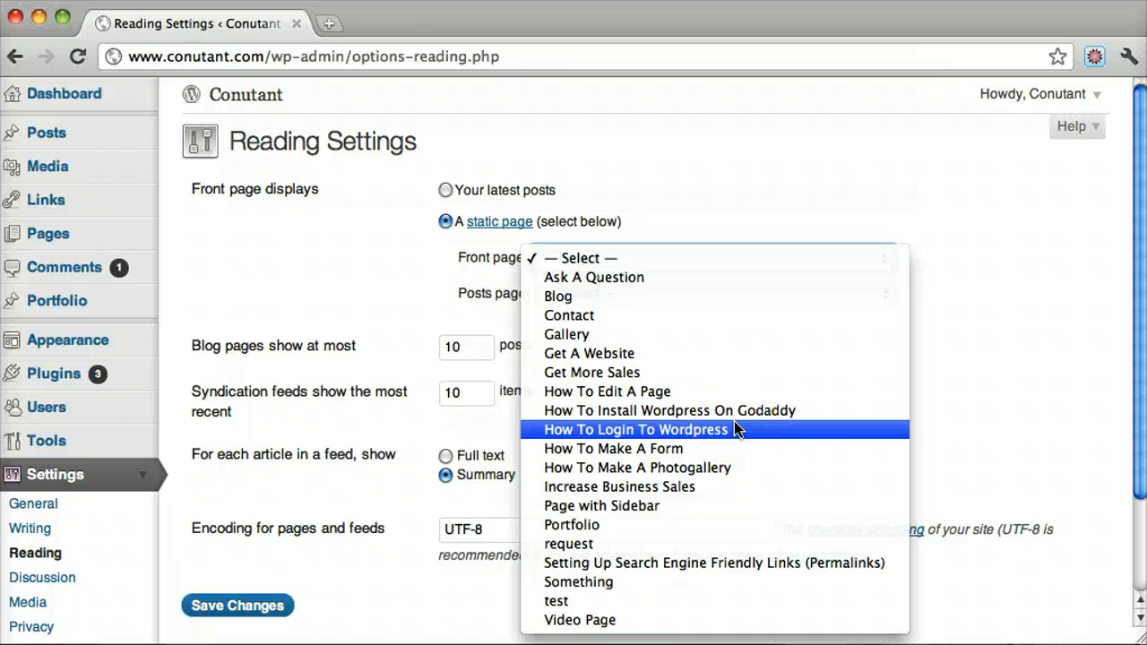
left_click(636, 430)
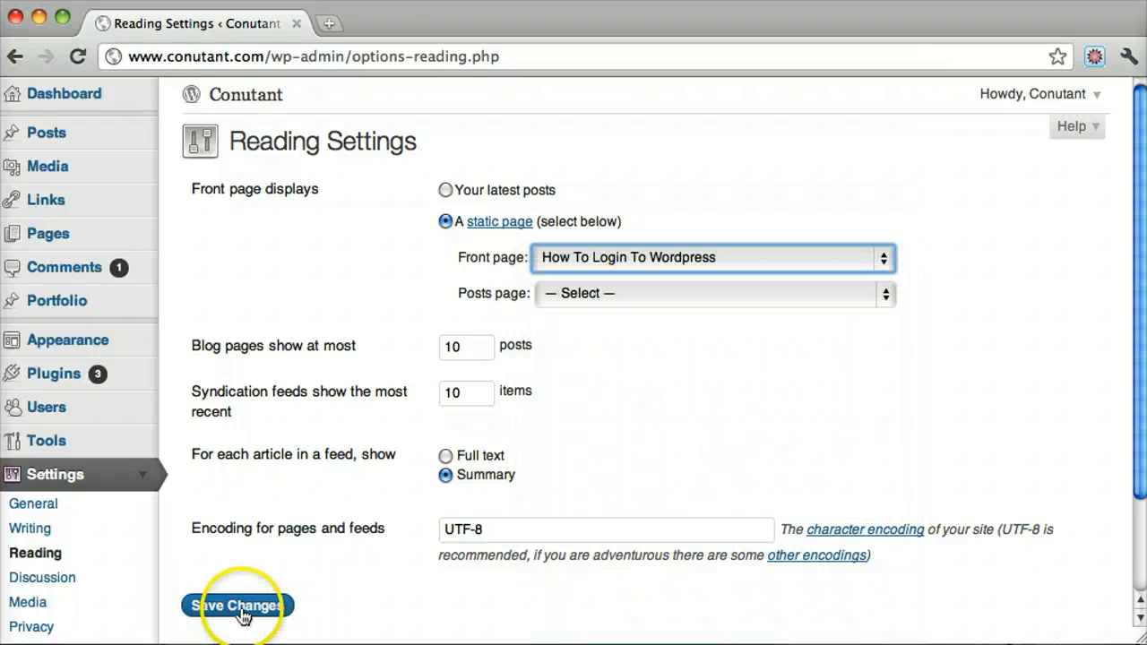
mouse_move(643, 258)
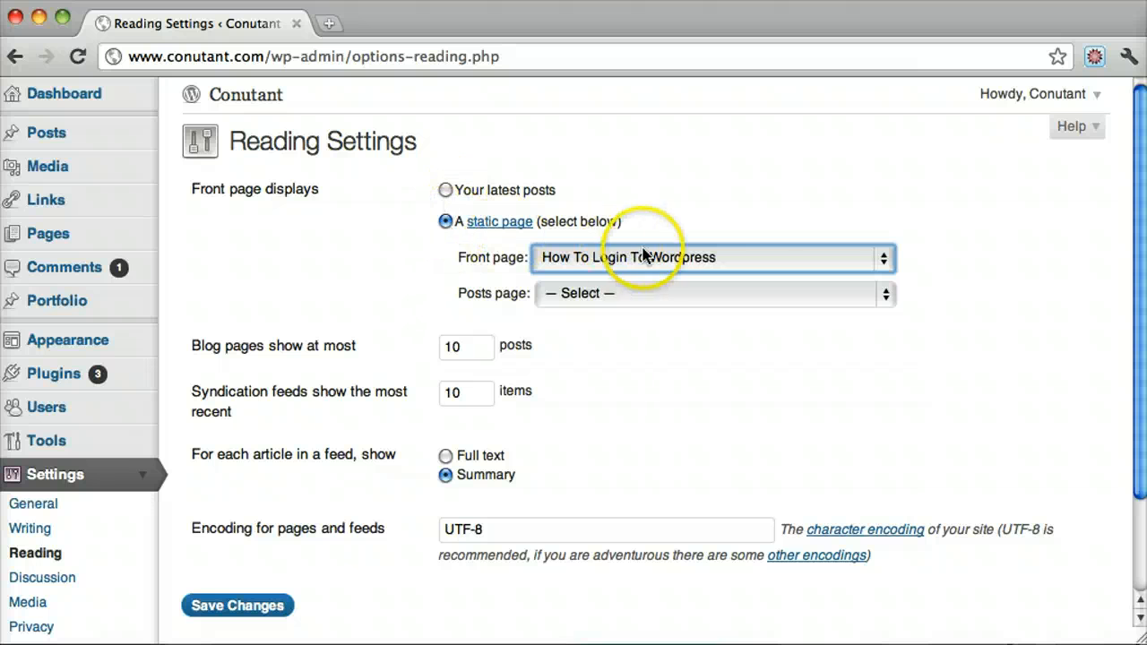
left_click(237, 605)
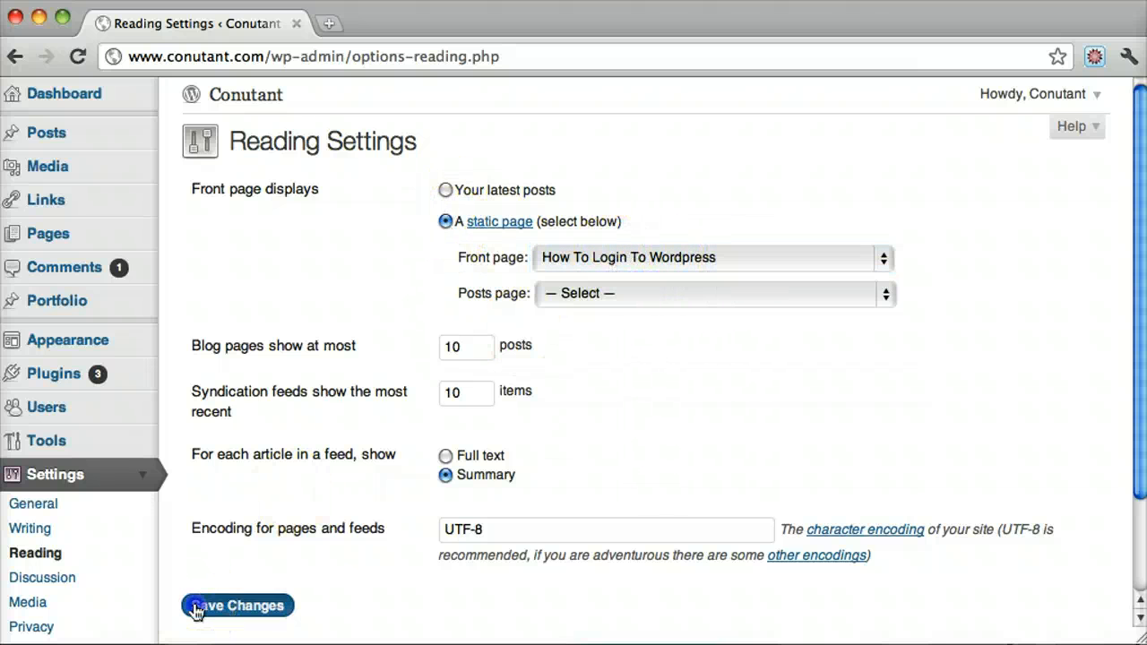
left_click(237, 605)
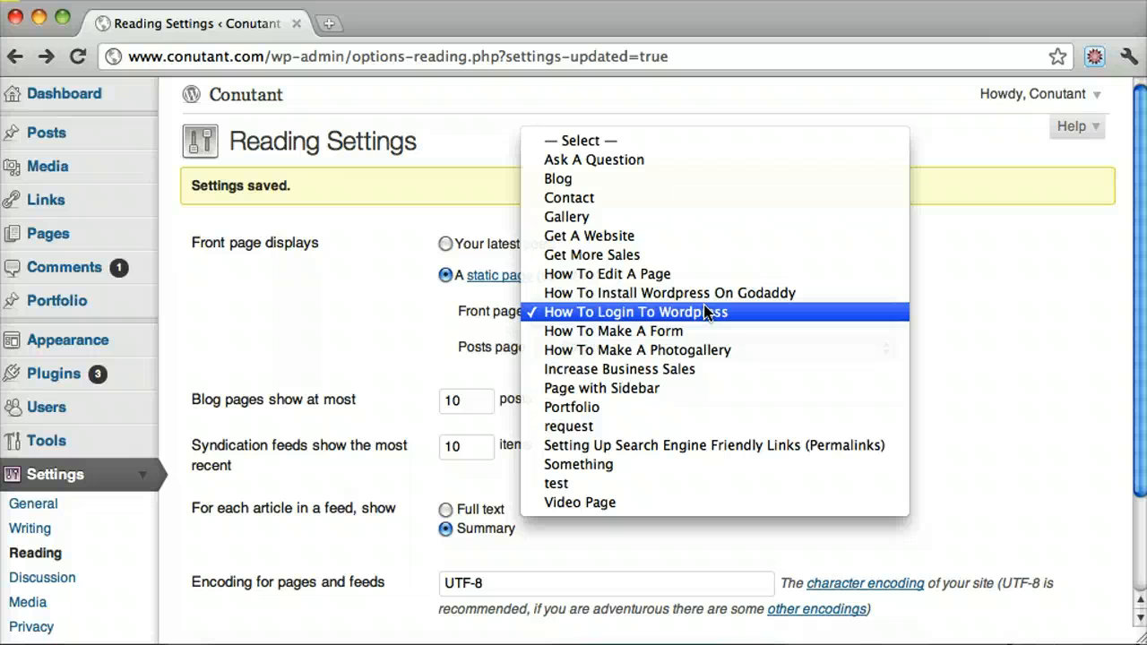
mouse_move(663, 273)
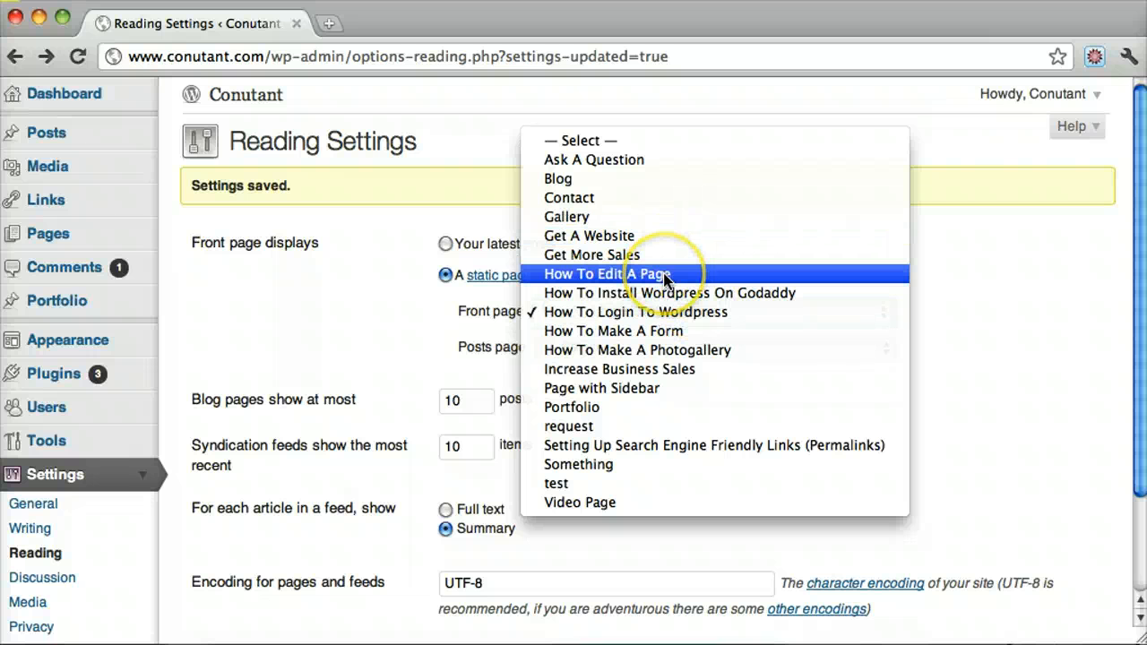
mouse_move(673, 407)
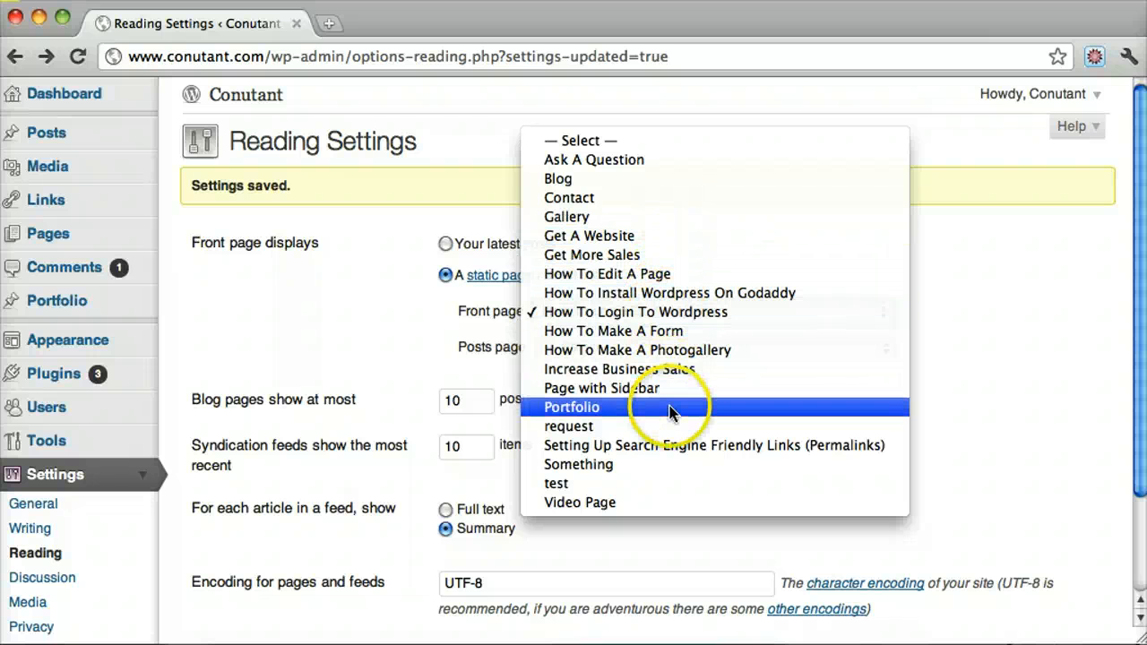
mouse_move(608, 502)
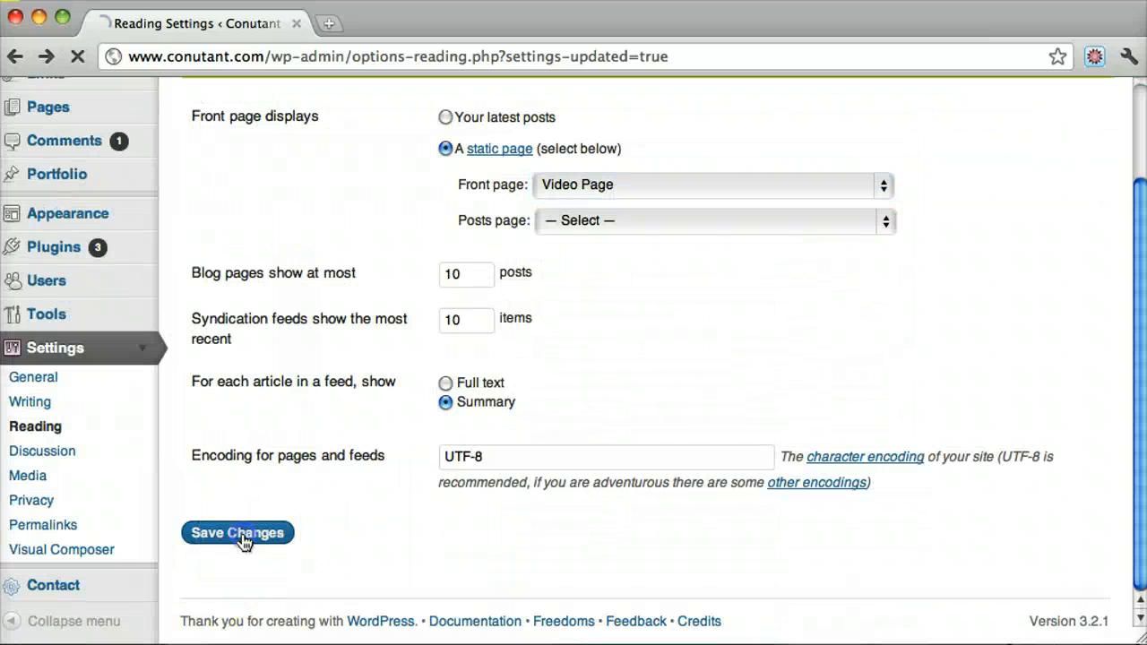
Save Reading Settings with 'Video Page' as the front page
left_click(238, 533)
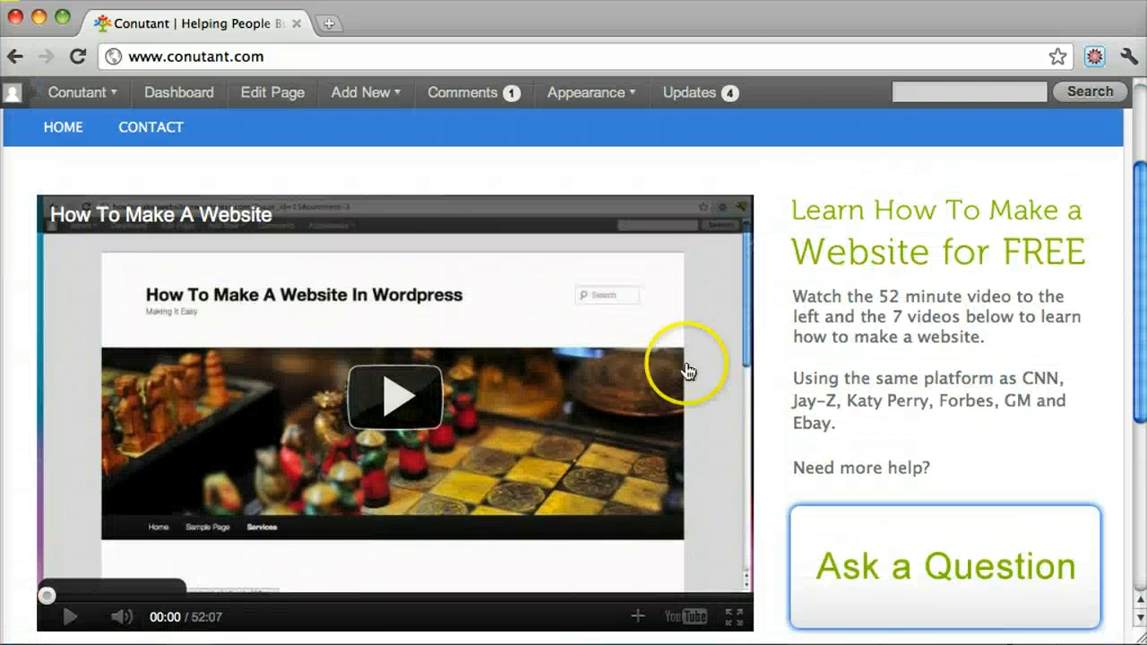
scroll("down", 3)
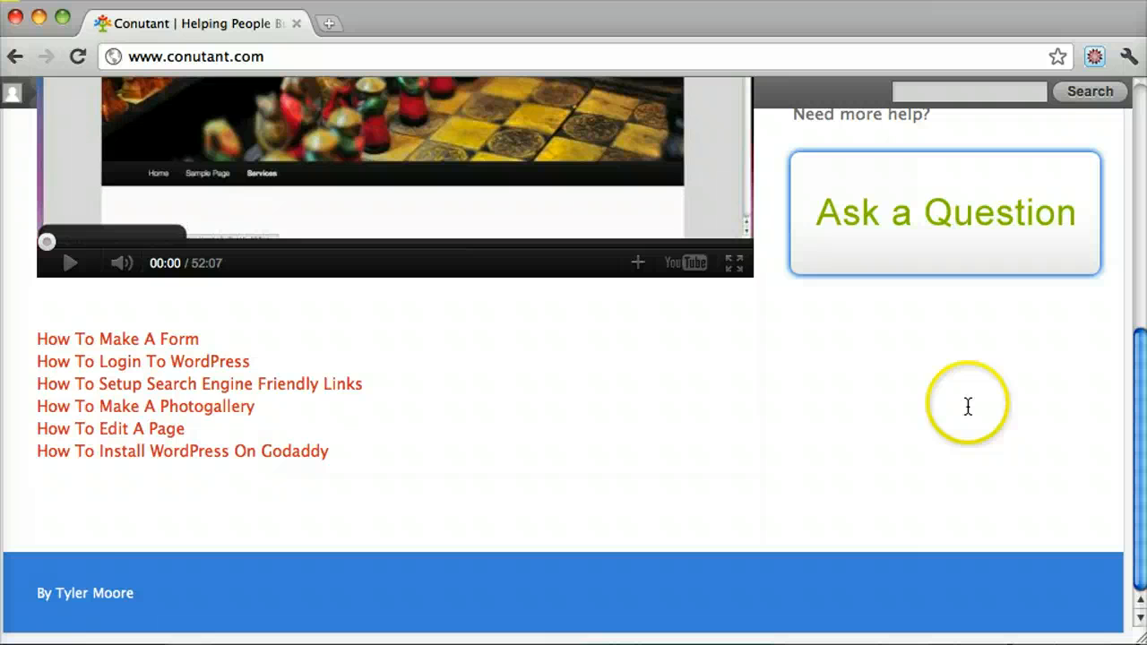
scroll("up", 3)
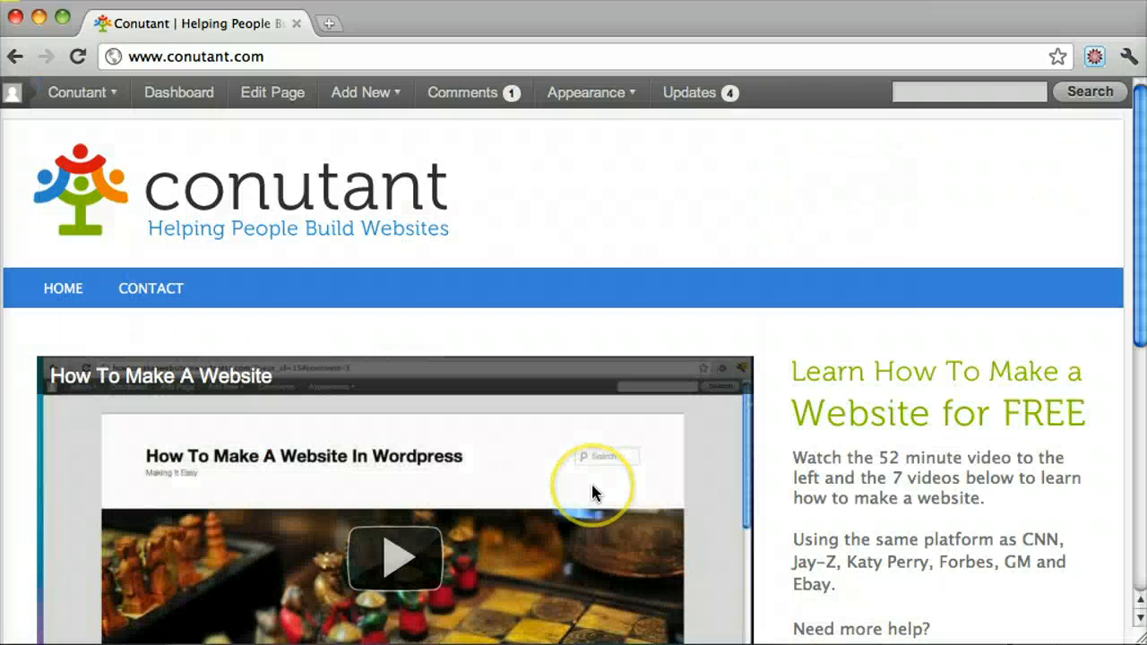
mouse_move(137, 165)
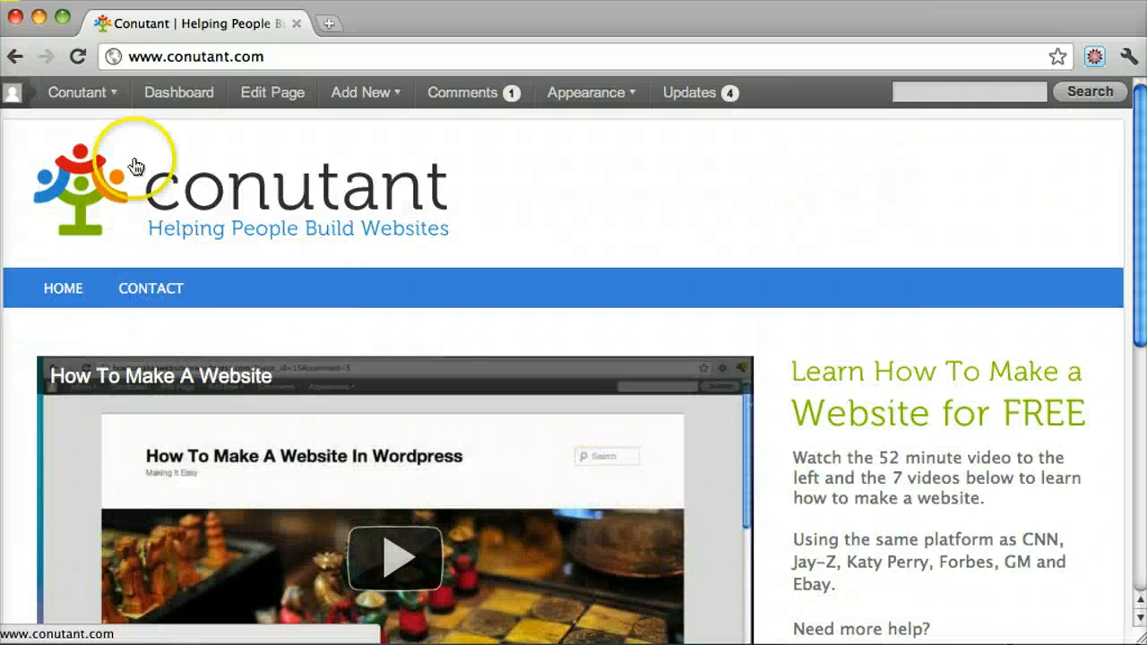
left_click(179, 93)
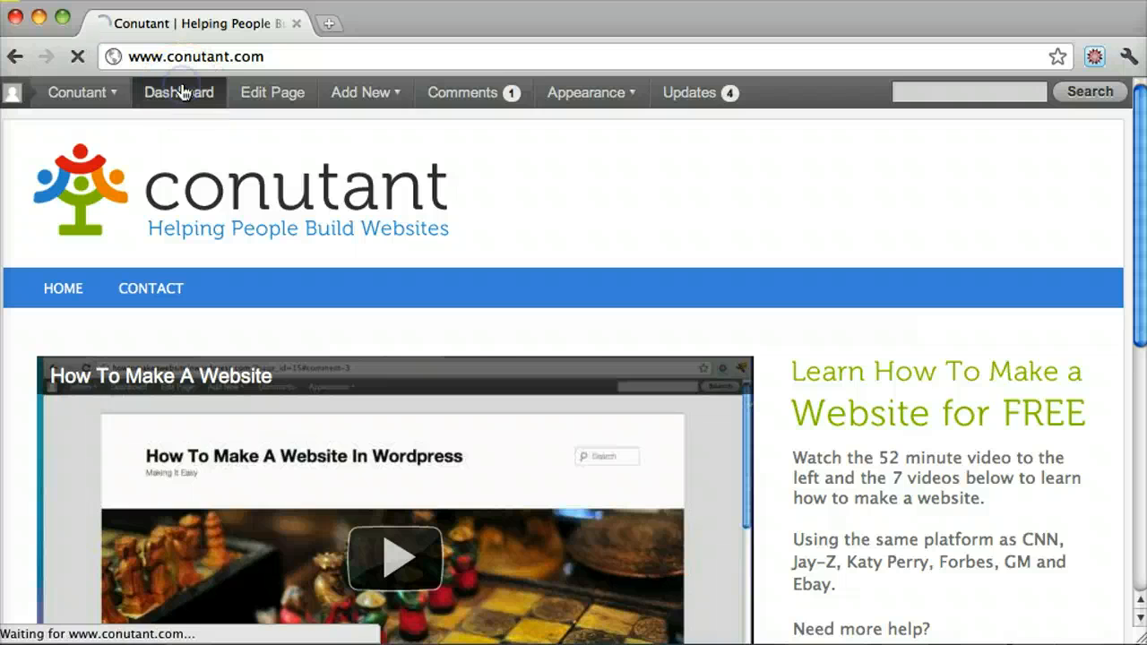
Add a new page with title 'Hello' and body 'Hello', and publish it
left_click(179, 92)
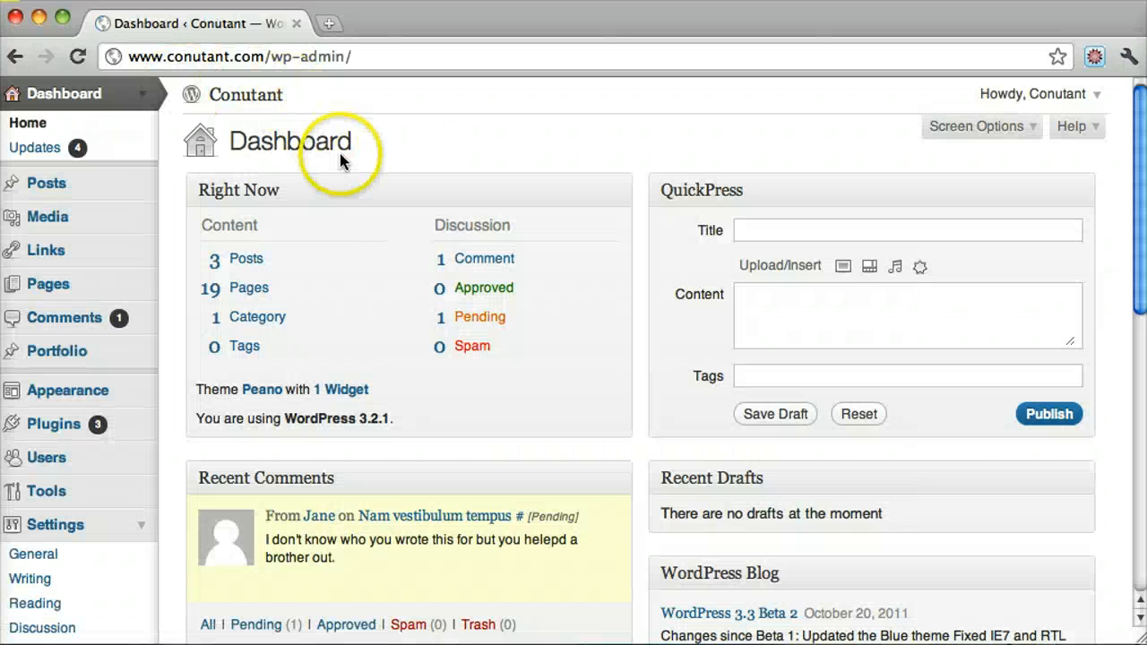
mouse_move(50, 284)
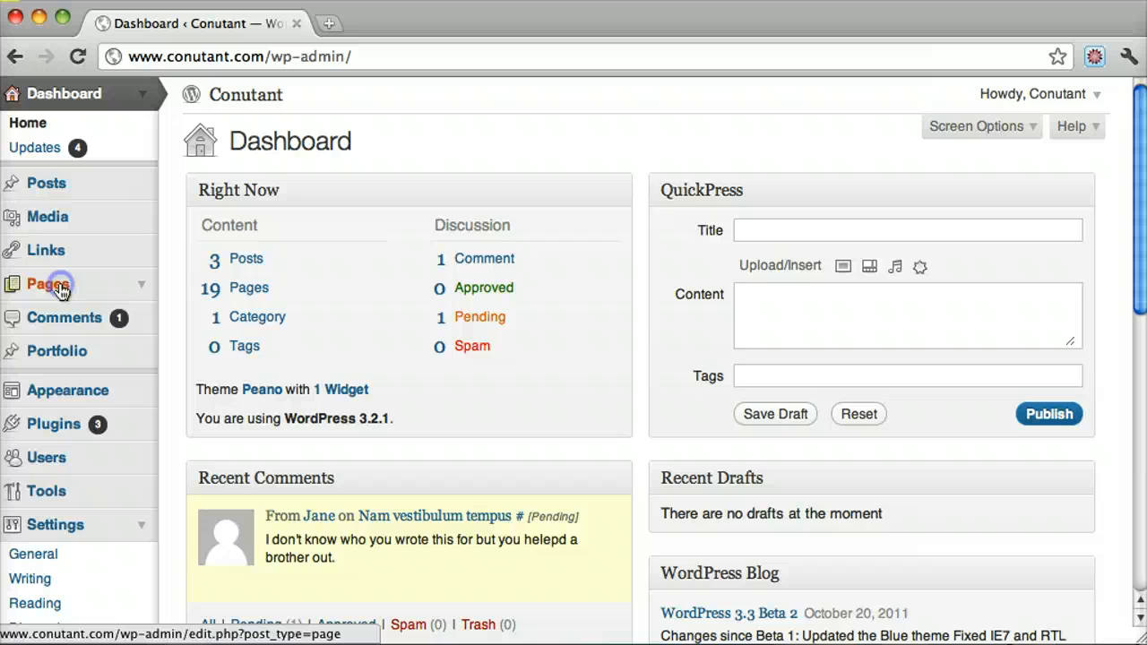
left_click(47, 284)
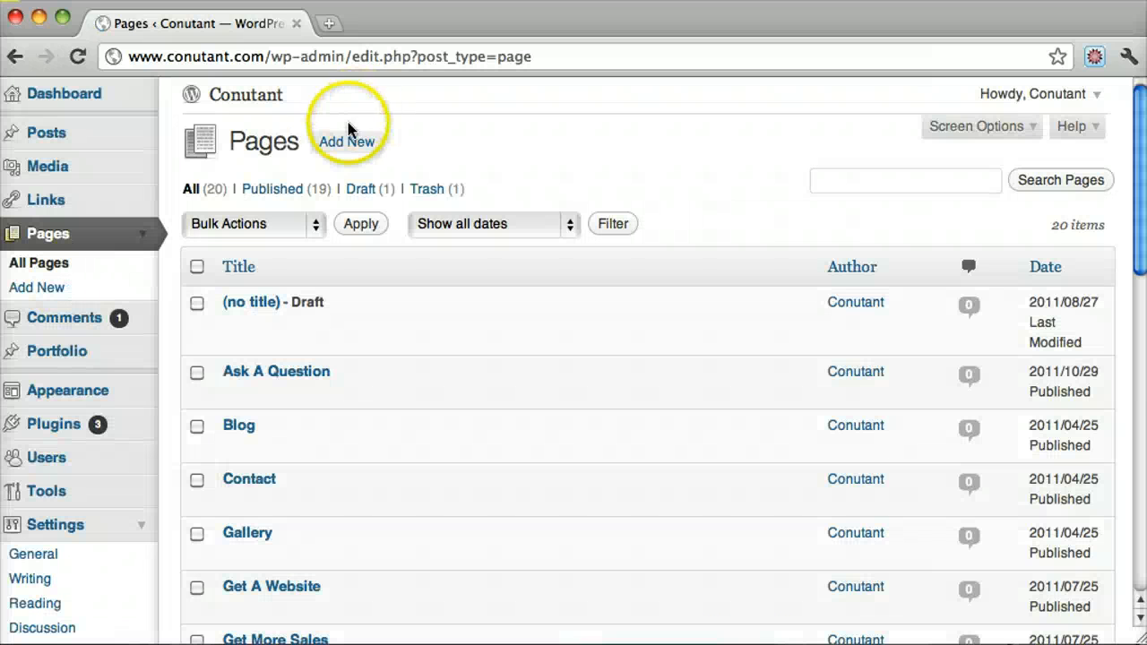
left_click(346, 142)
type("Hello")
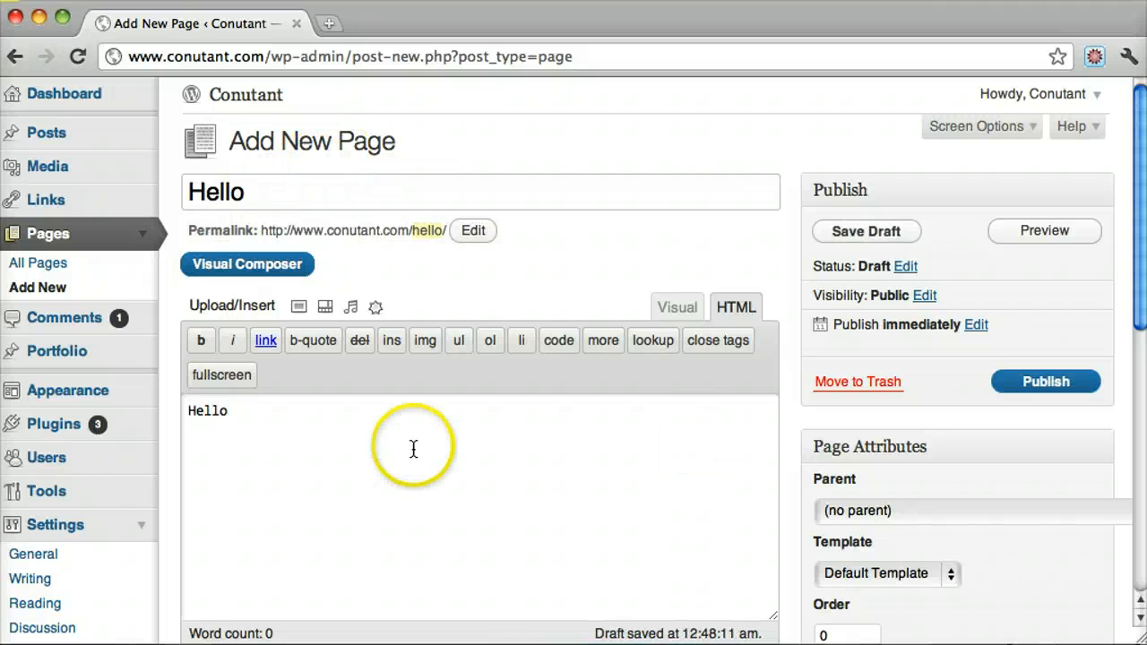
left_click(1045, 380)
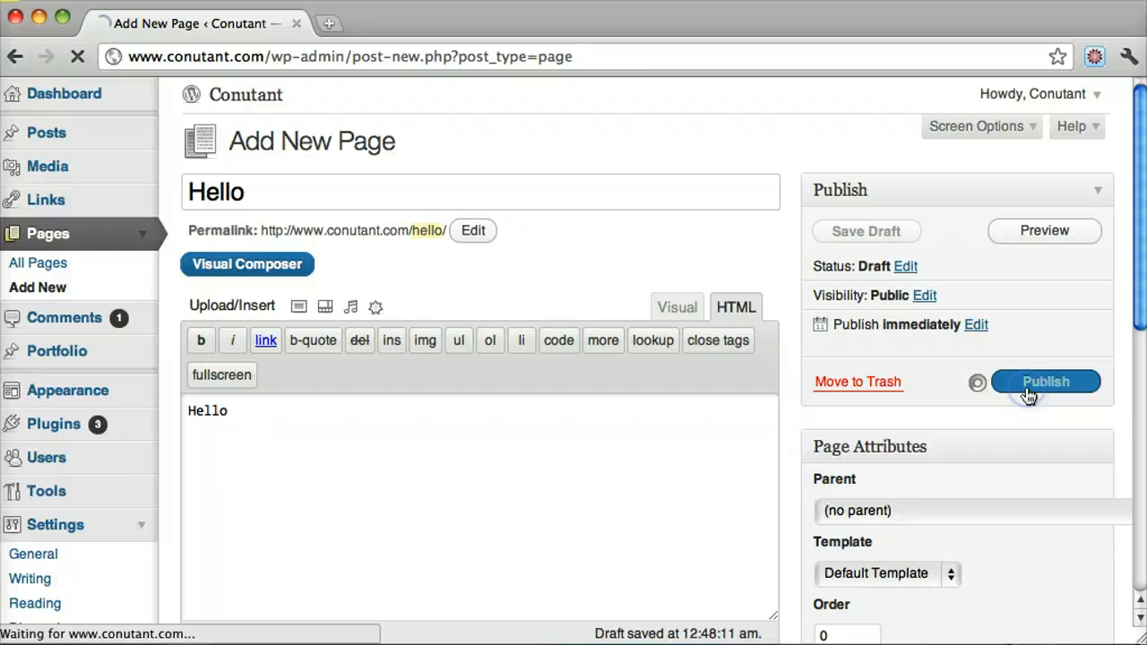
left_click(1044, 381)
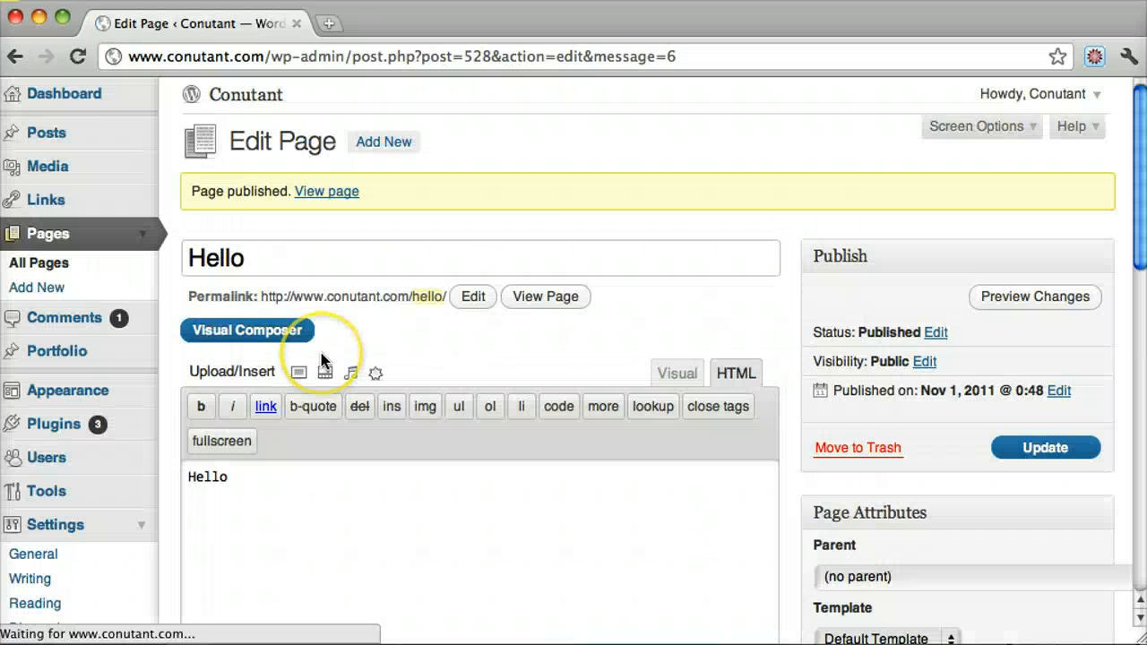
scroll("down", 3)
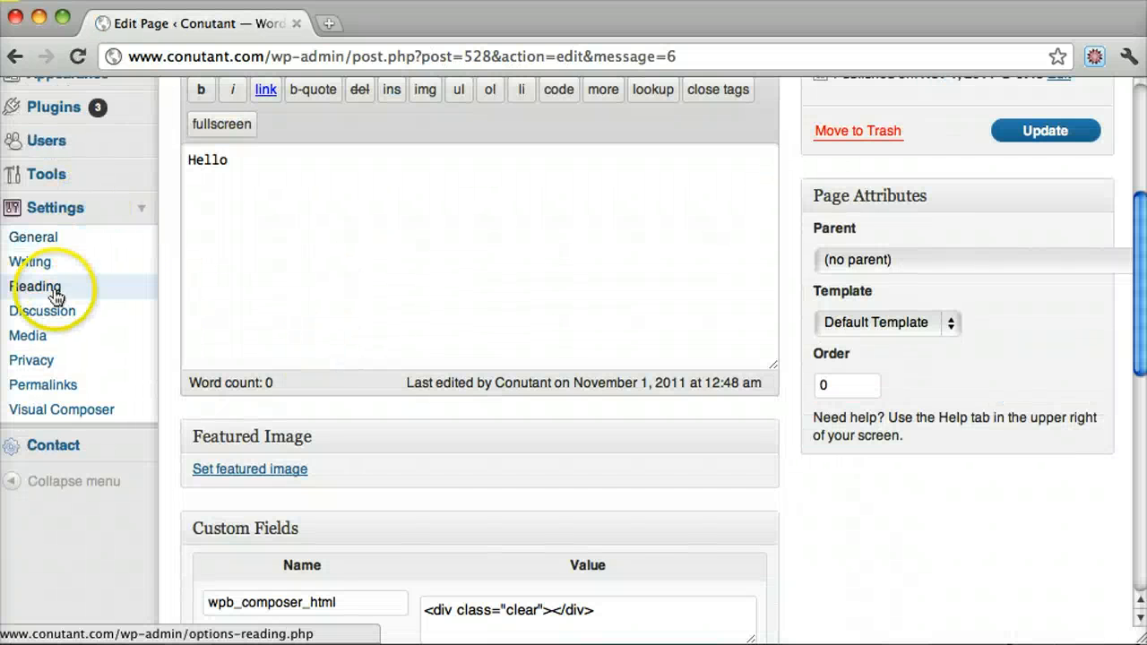
Choose 'Hello' as the front page in Reading Settings, save, and view the live home page
left_click(35, 286)
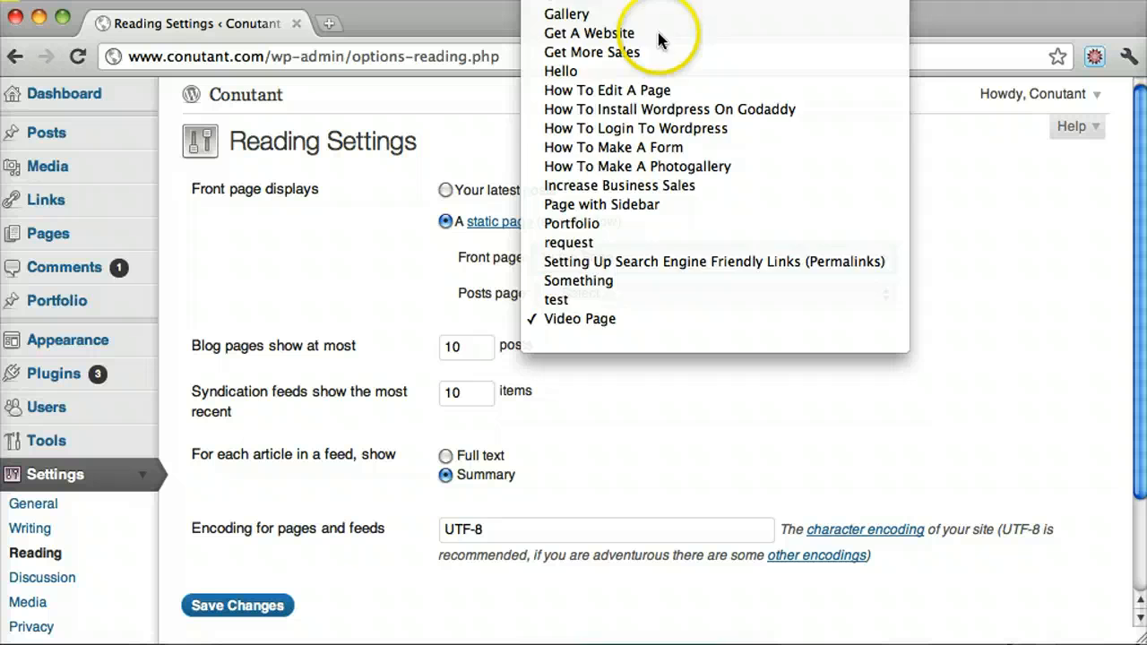
left_click(560, 70)
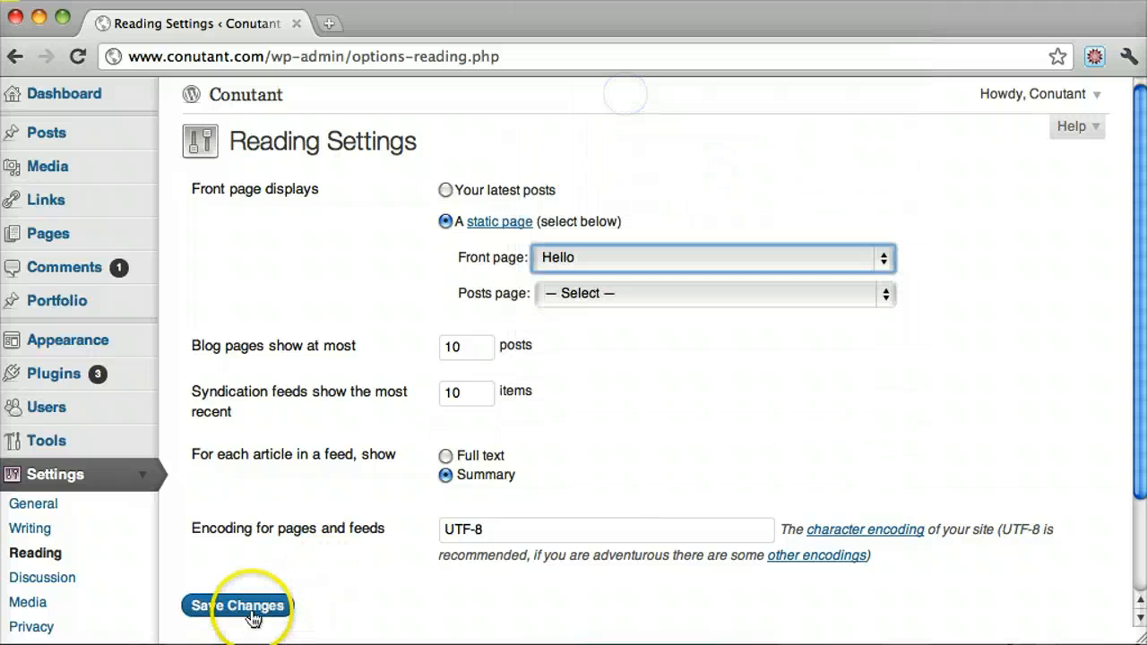
left_click(237, 605)
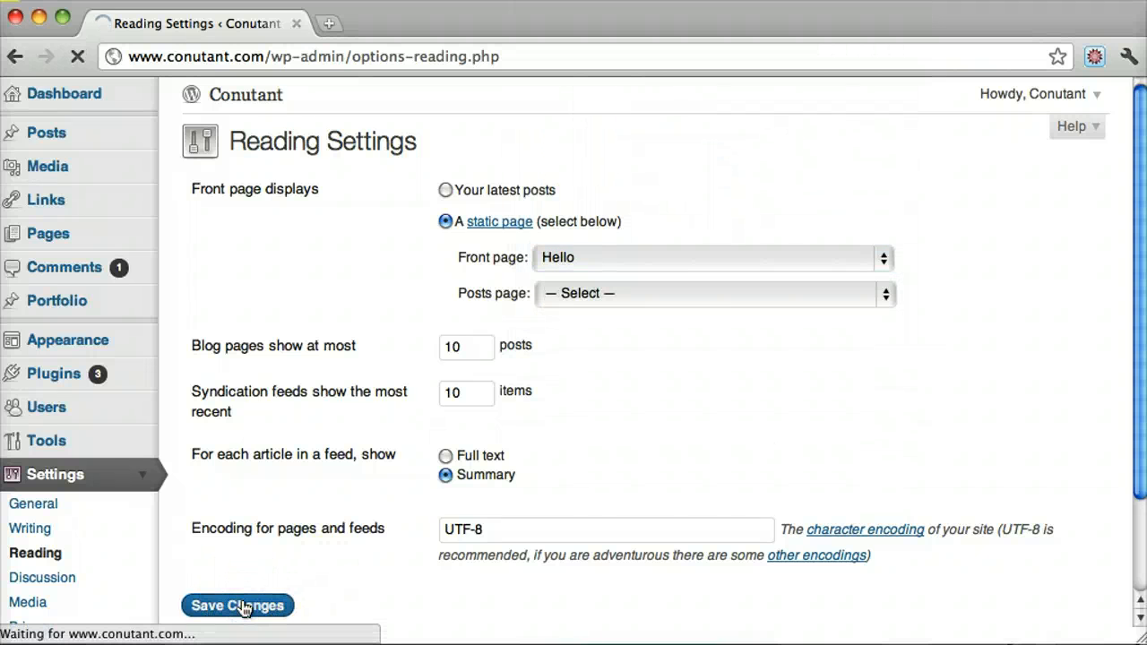
left_click(238, 605)
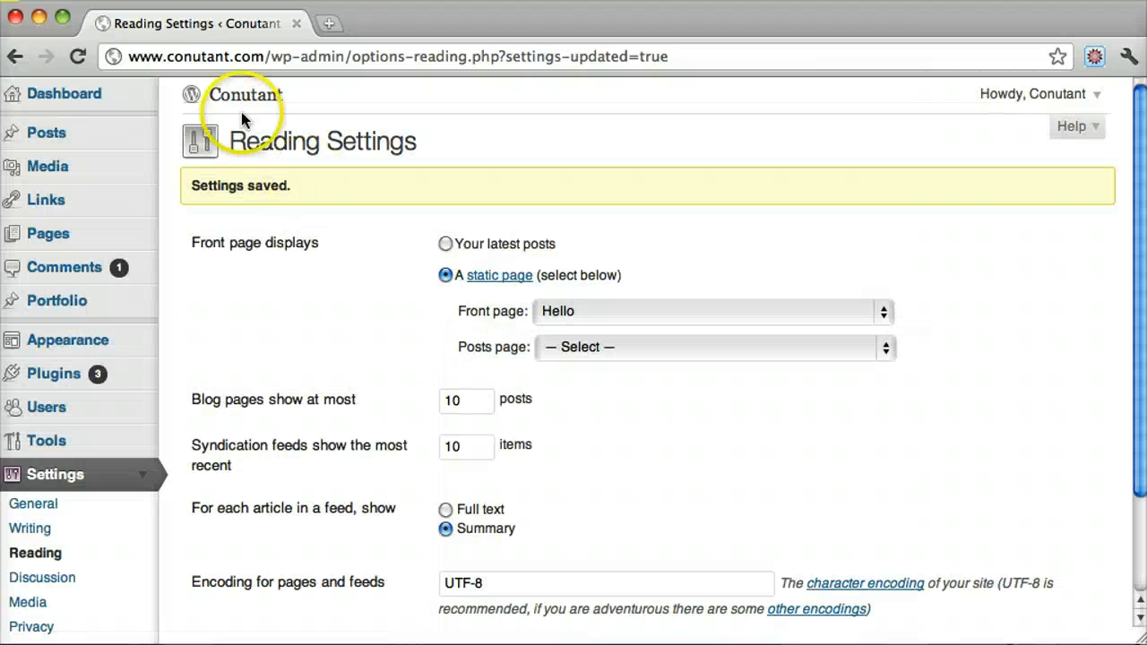
left_click(244, 95)
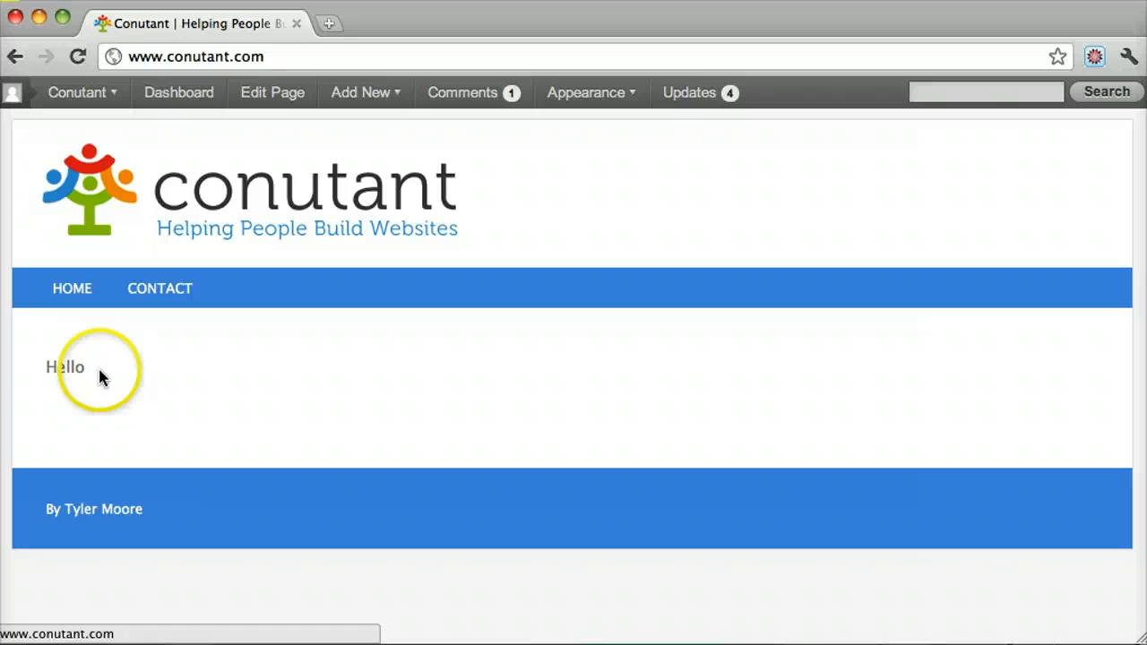
mouse_move(201, 18)
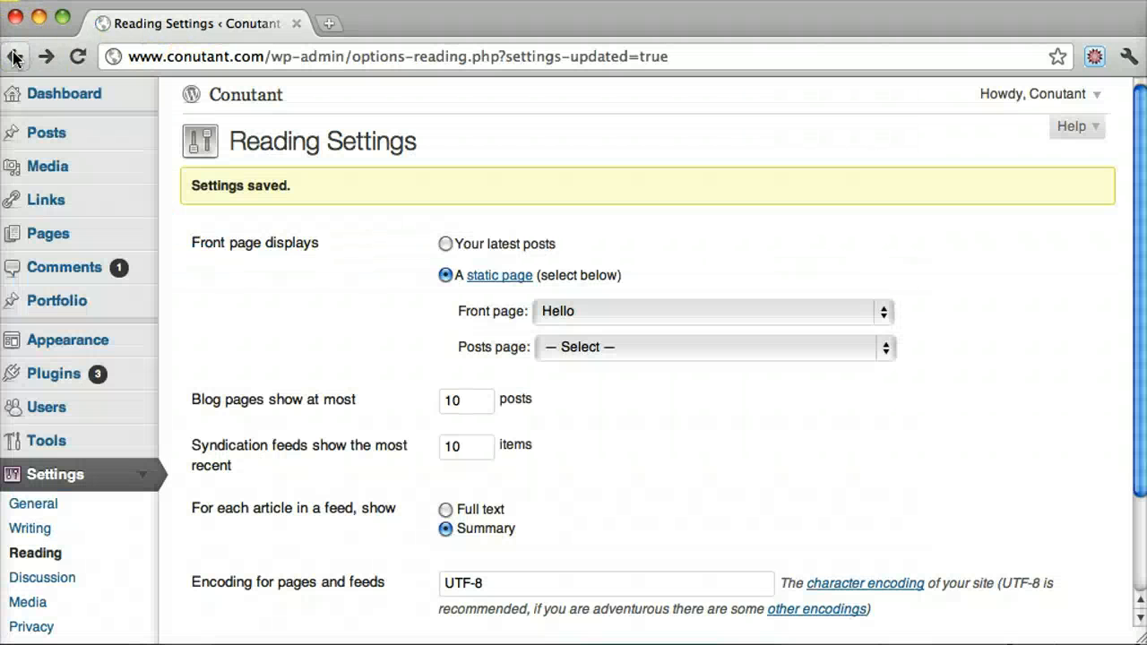
mouse_move(667, 300)
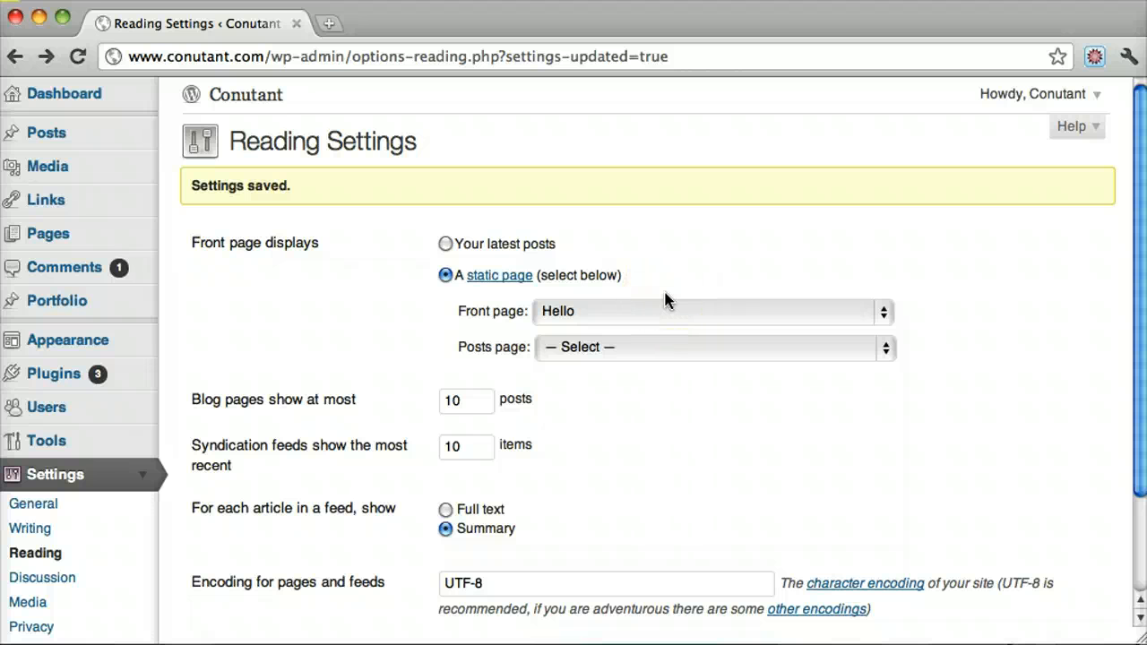
mouse_move(704, 299)
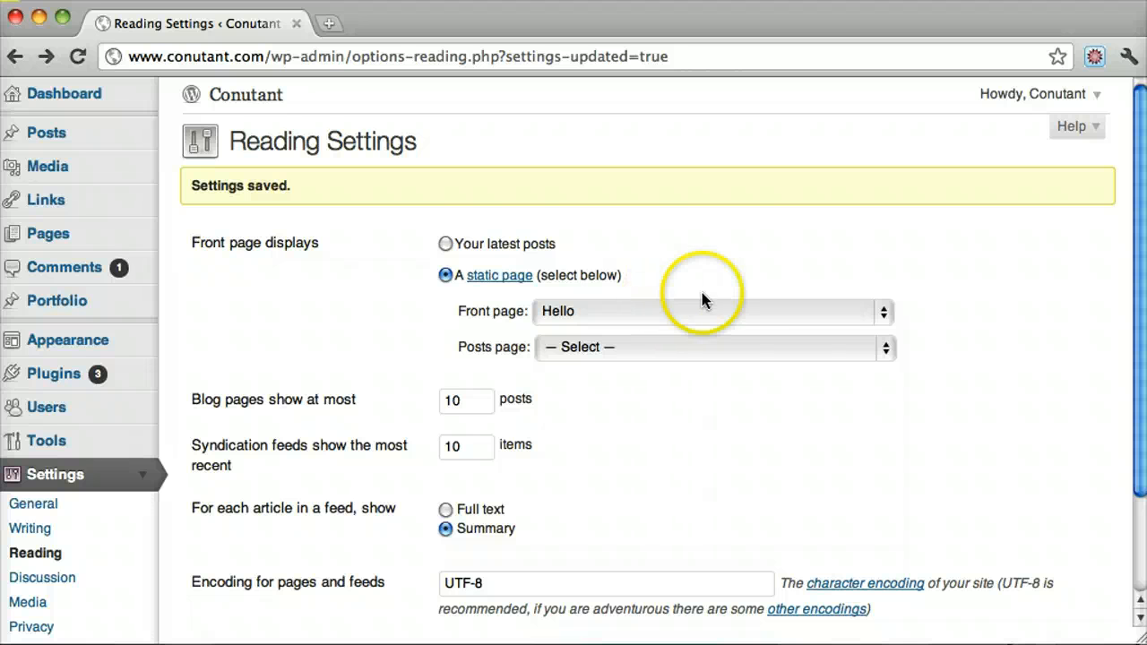
mouse_move(480, 269)
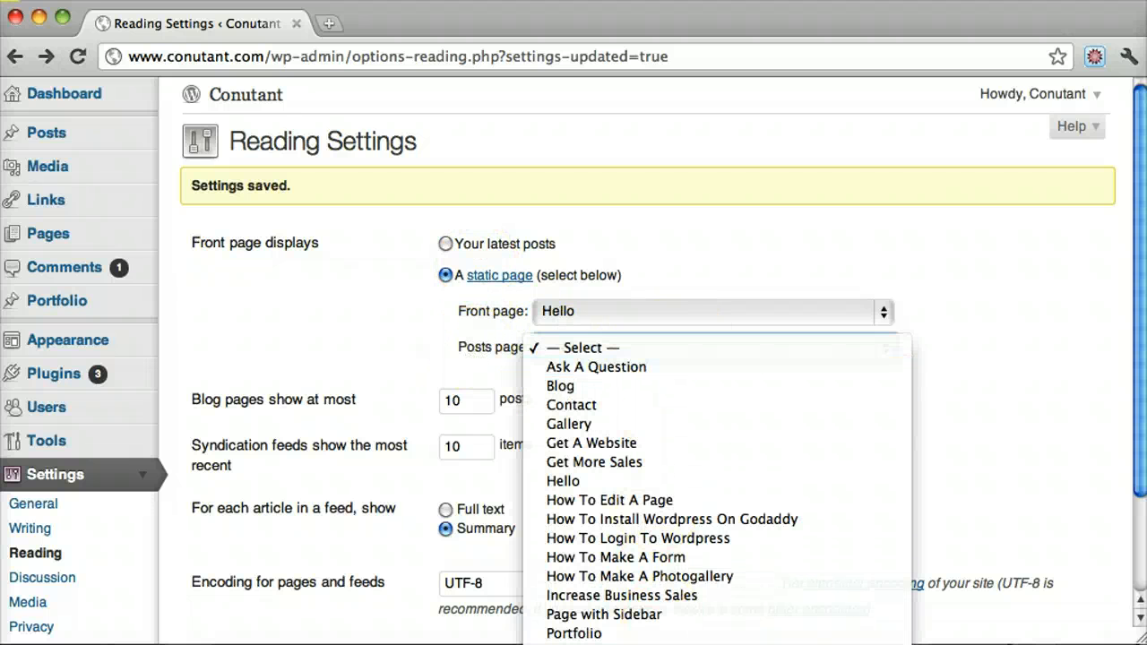
mouse_move(593, 461)
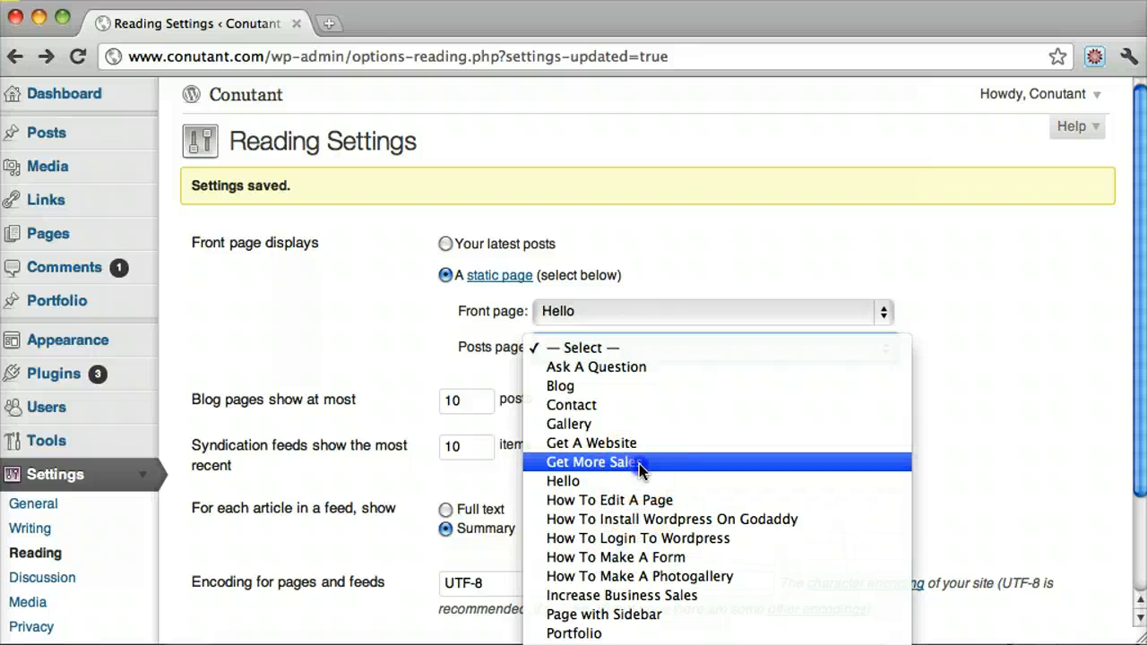
Choose 'Get More Sales' in the Posts page dropdown
left_click(589, 461)
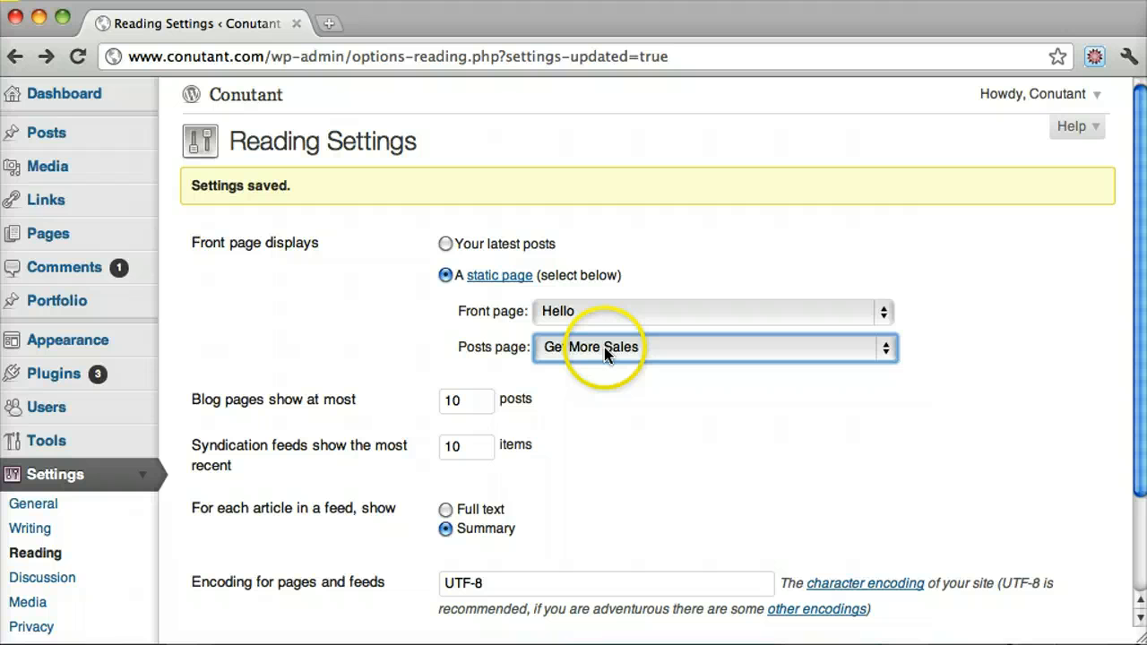
mouse_move(45, 233)
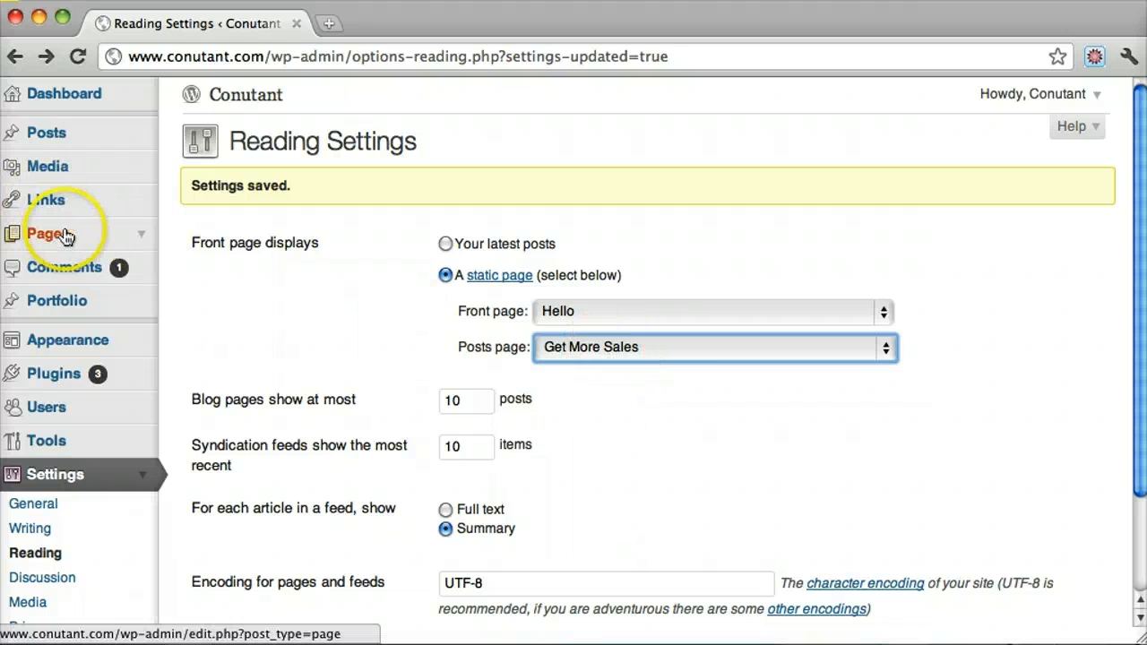
mouse_move(565, 370)
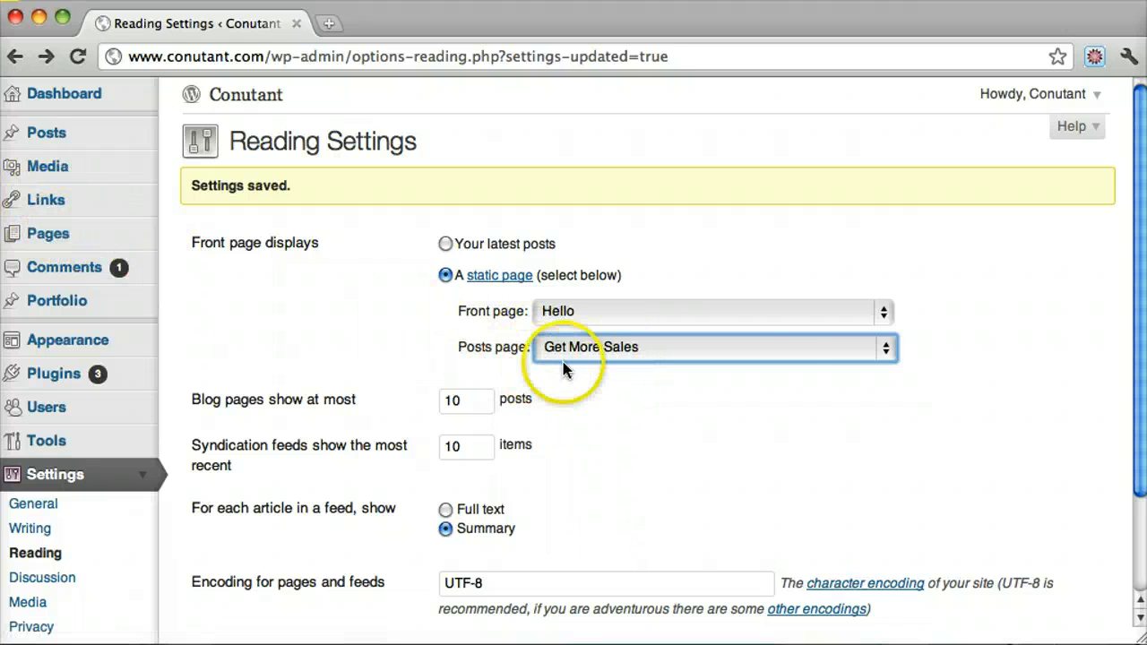
left_click(713, 347)
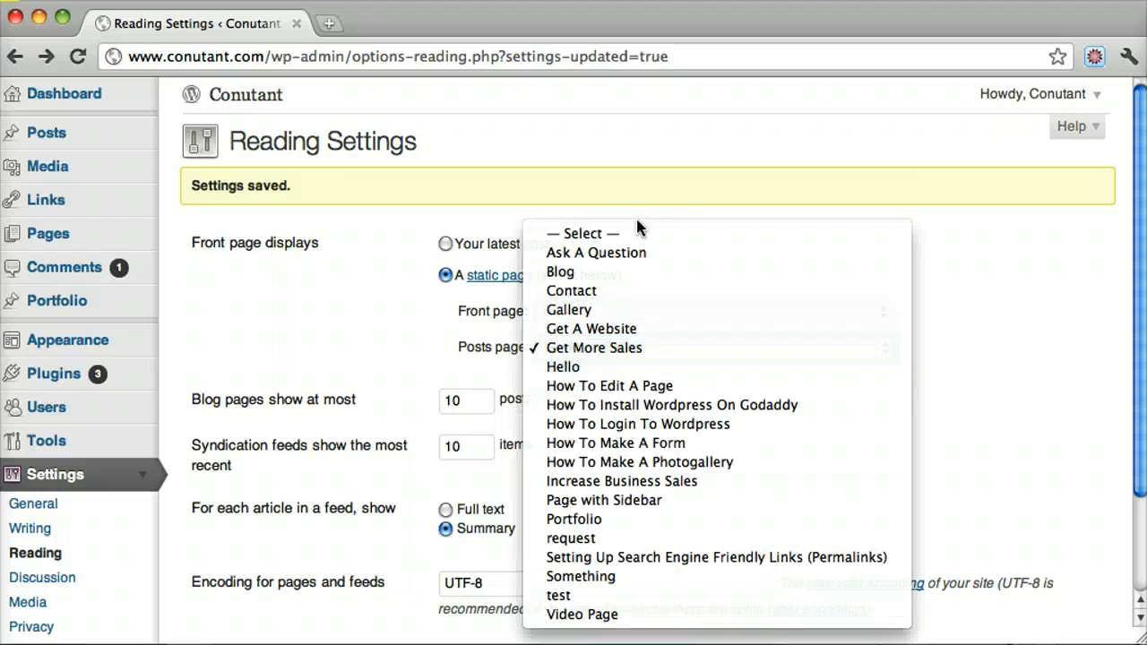
Clear the posts page, set 'Video Page' as front page, save, and view the site
left_click(563, 366)
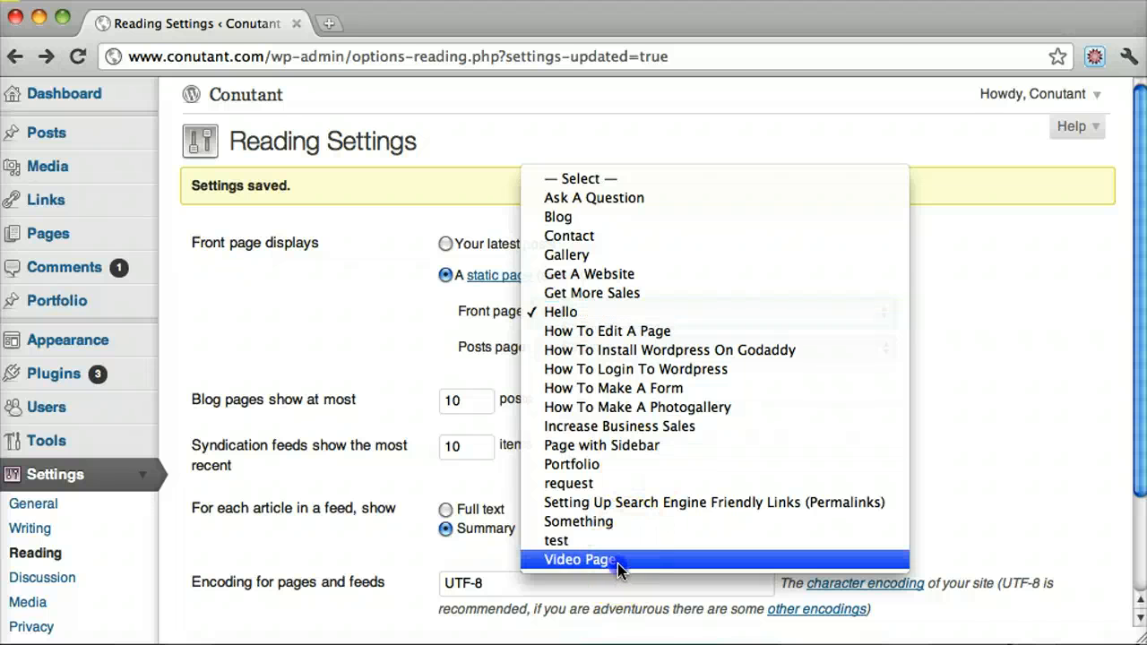
left_click(578, 559)
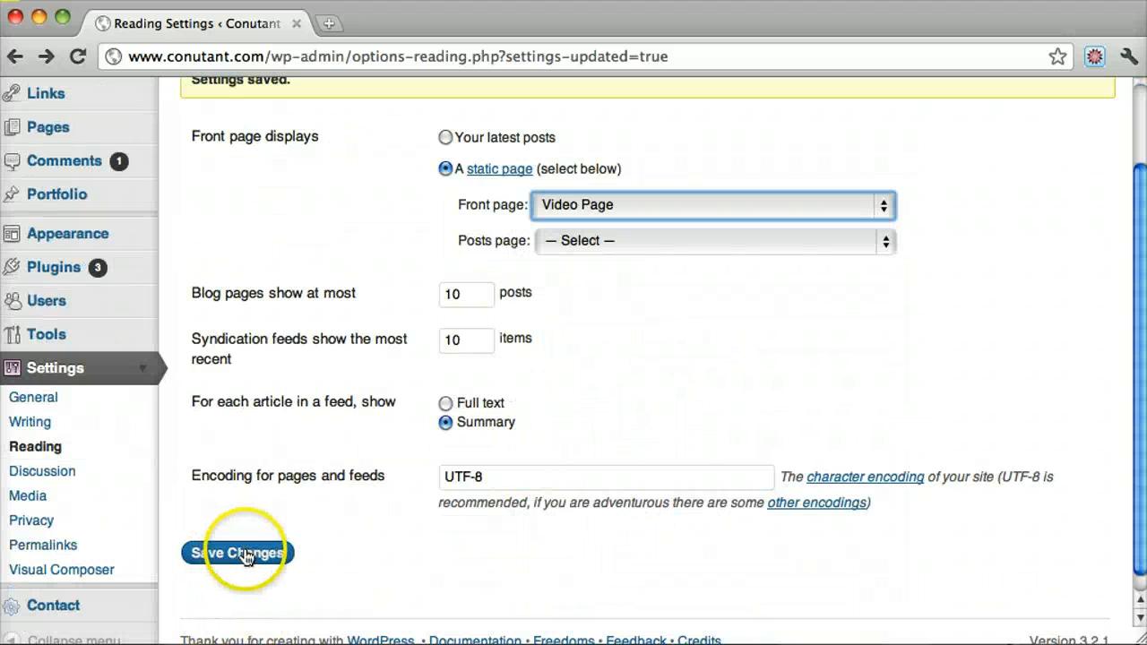
left_click(237, 552)
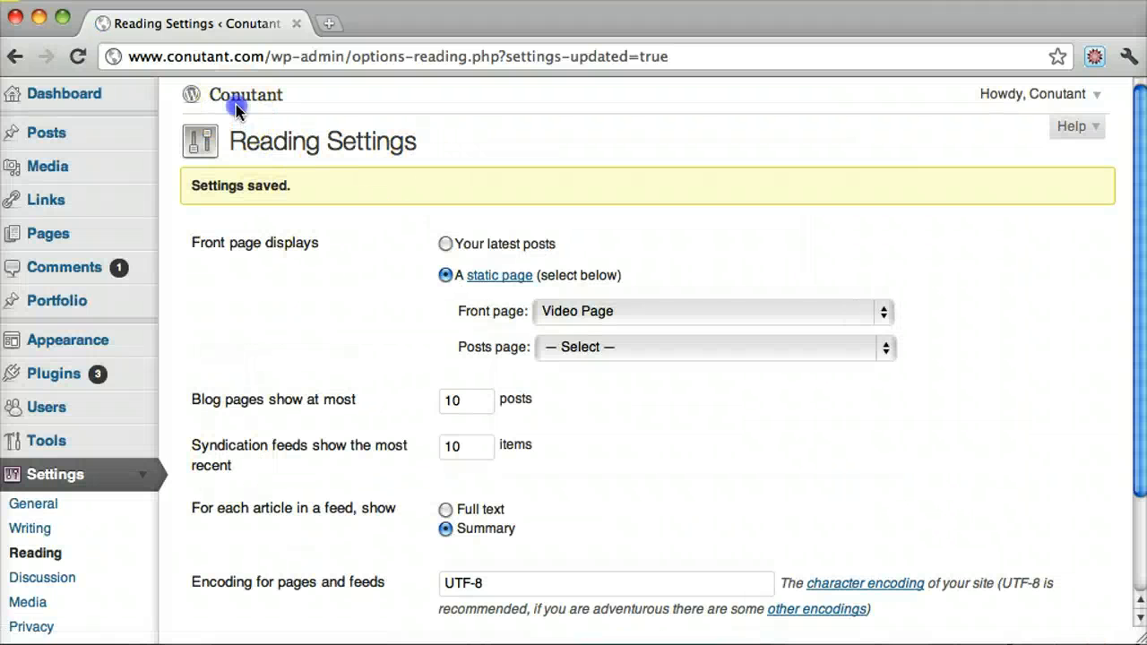
left_click(245, 95)
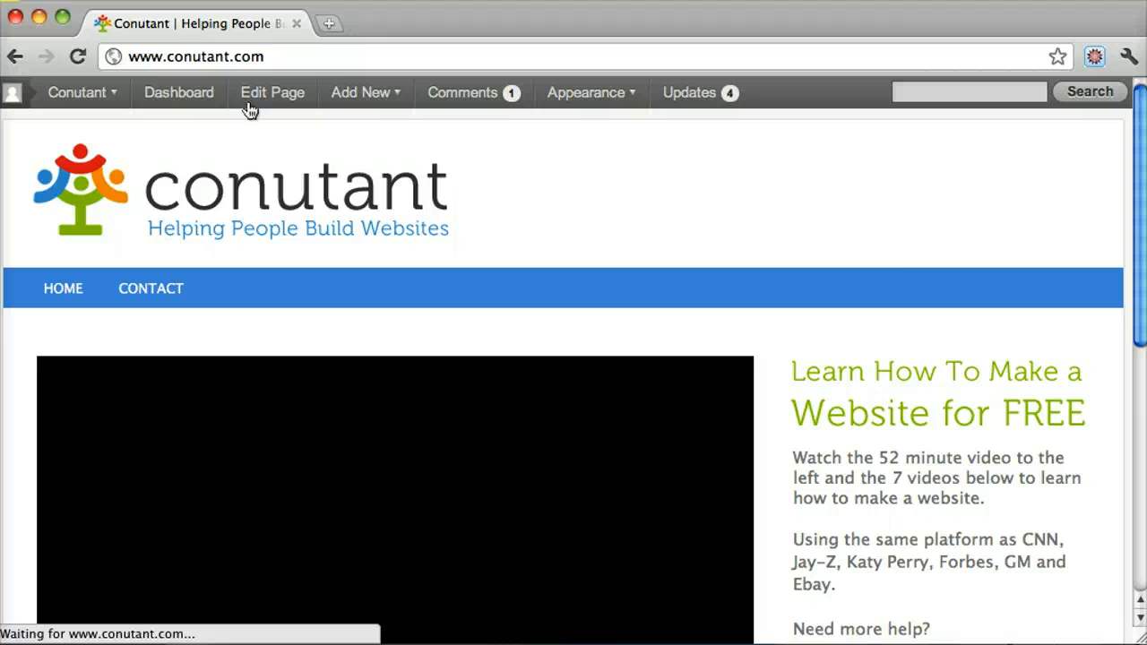